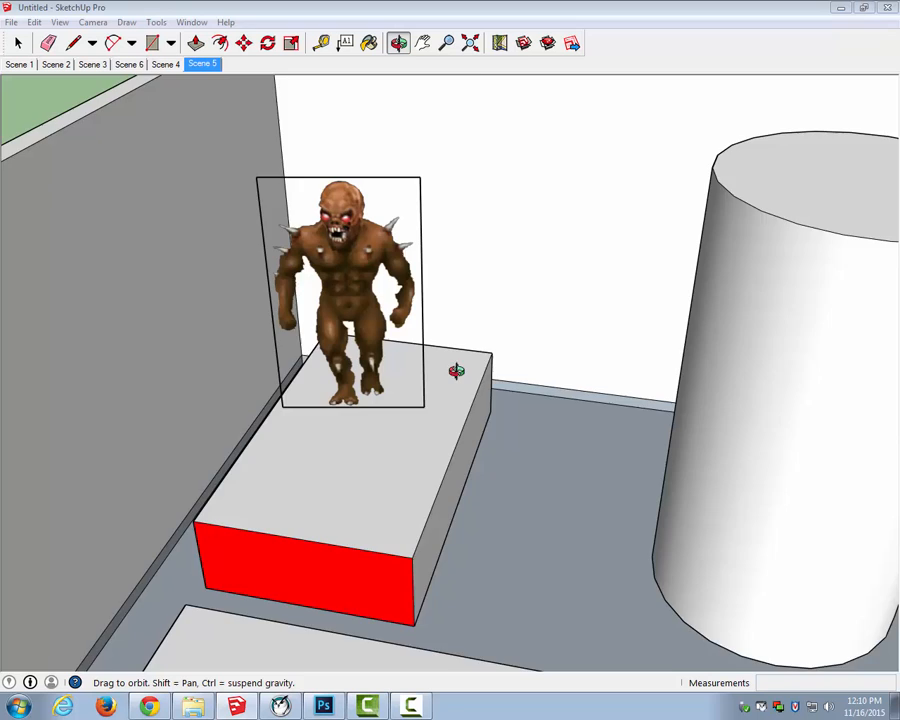
- Close the earlier imp document without saving and open kJYOu.png from Downloads
click(18, 42)
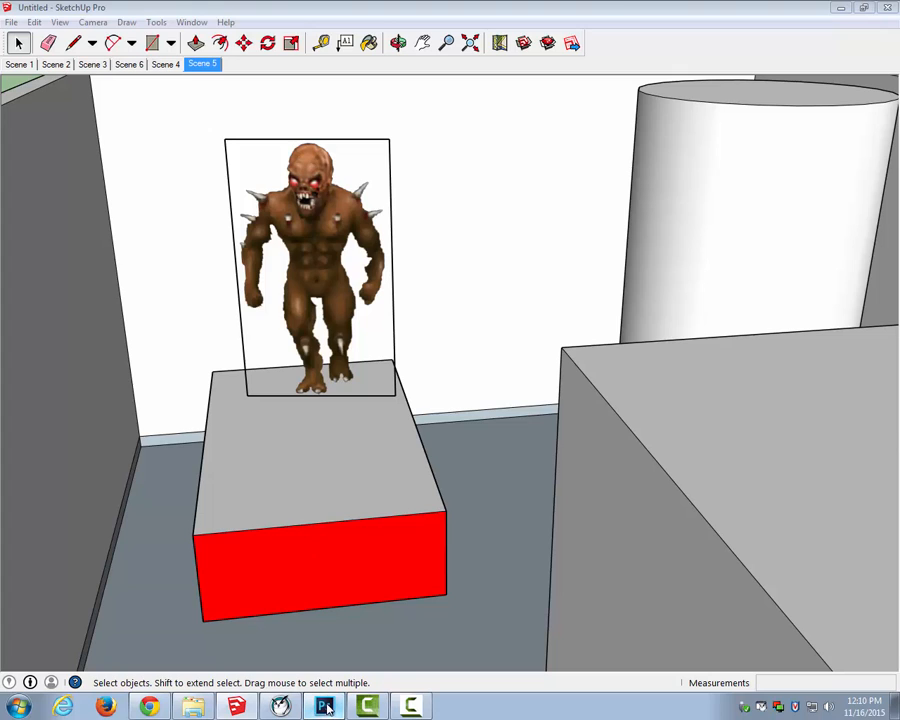
click(323, 707)
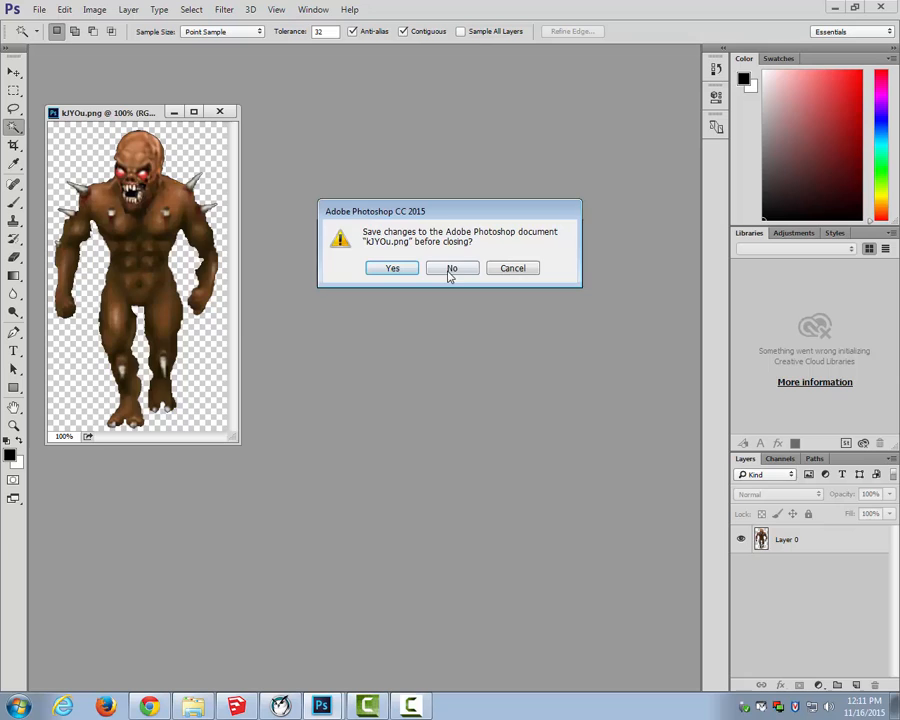
click(452, 267)
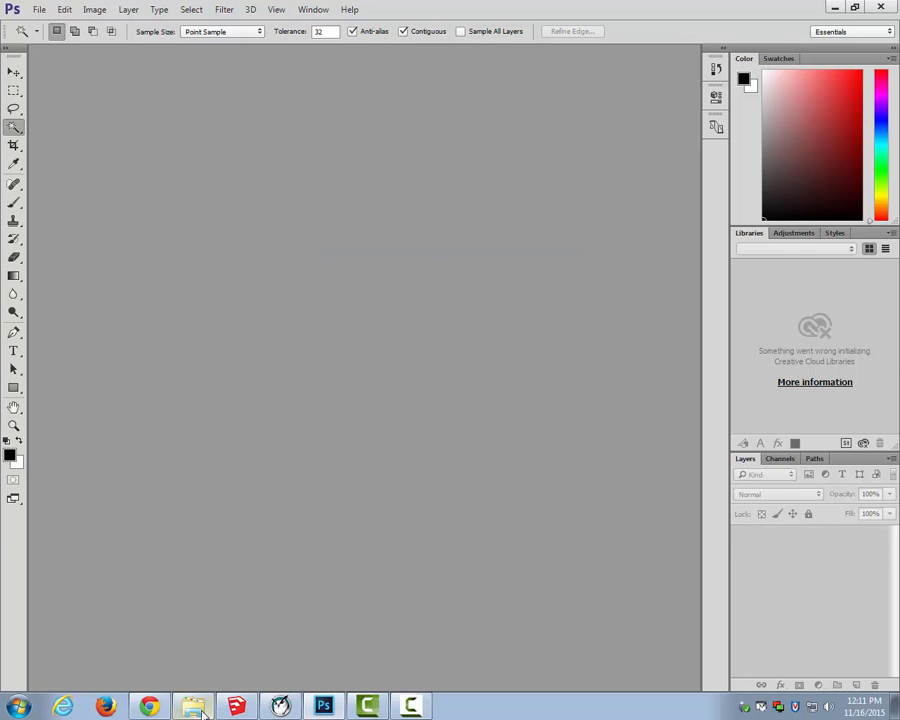
click(193, 706)
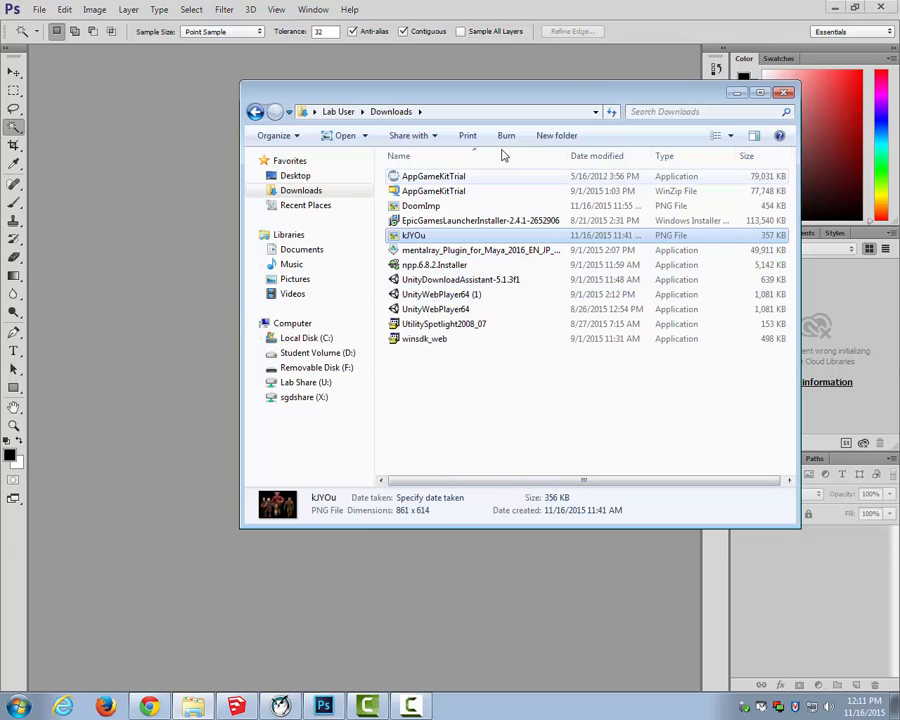
drag(413, 235, 197, 200)
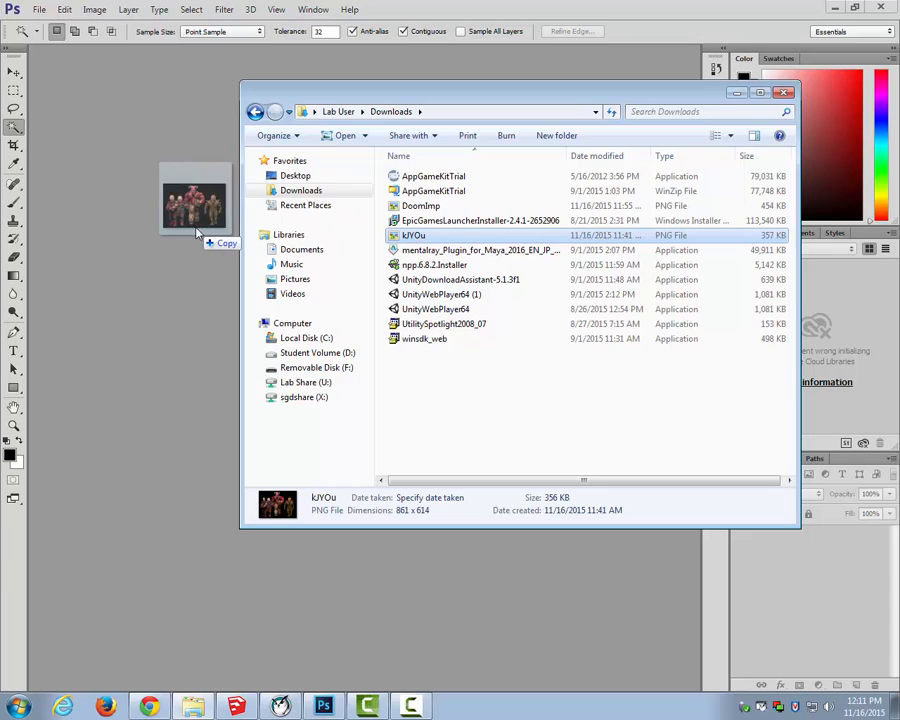
double_click(414, 235)
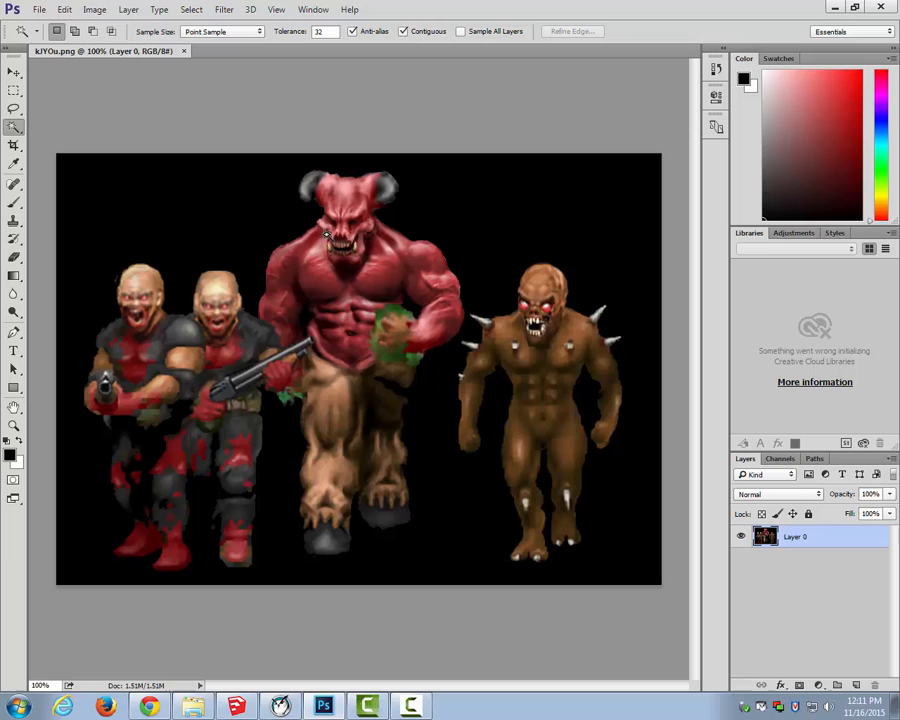
mouse_move(246, 245)
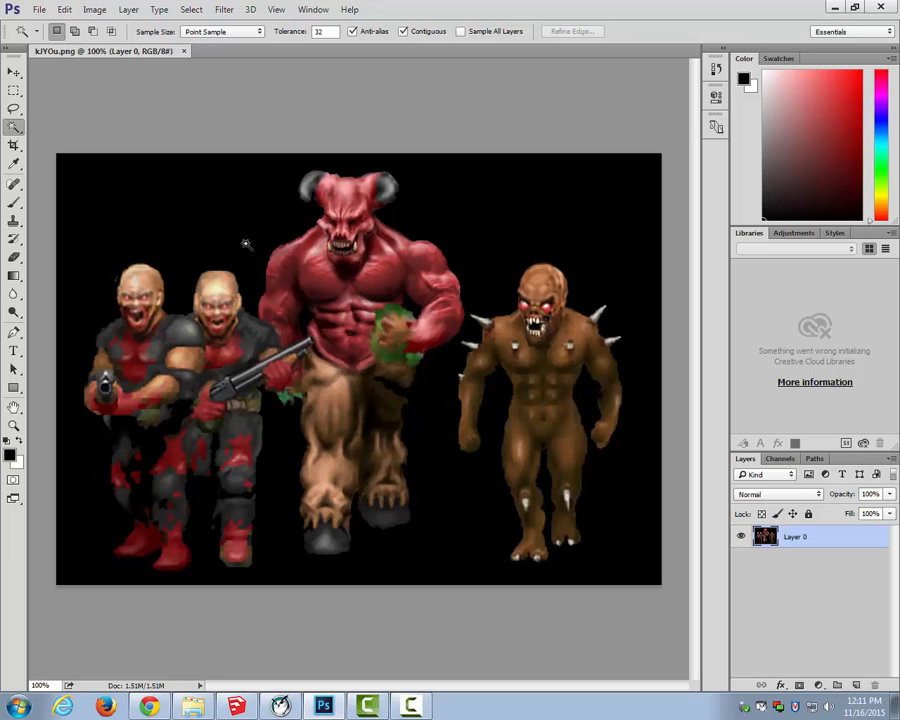
mouse_move(14, 147)
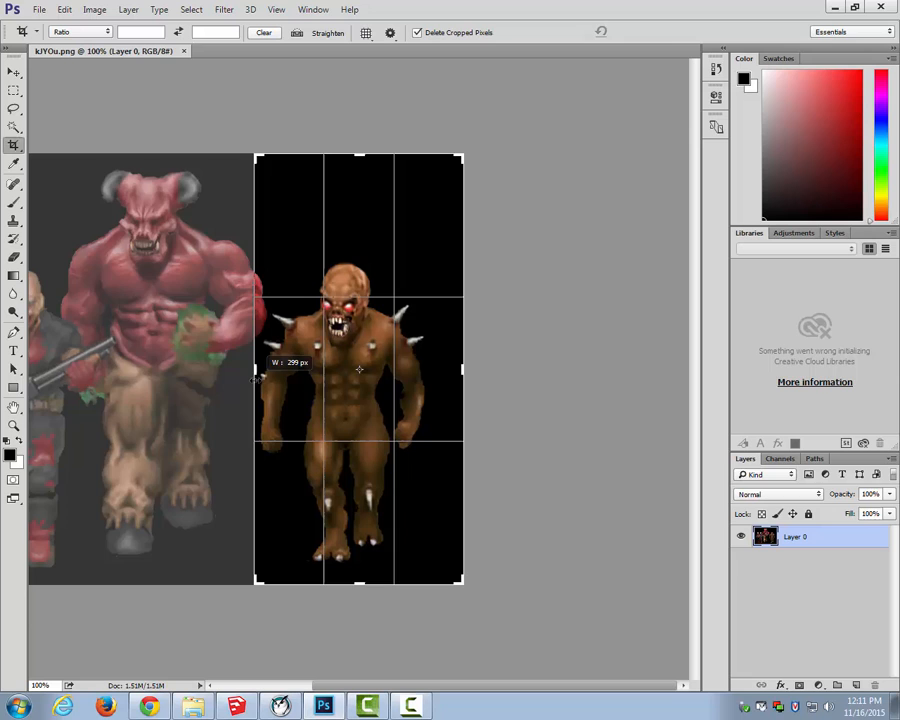
- Frame a crop box around the brown spiked imp on the right
drag(463, 370, 458, 370)
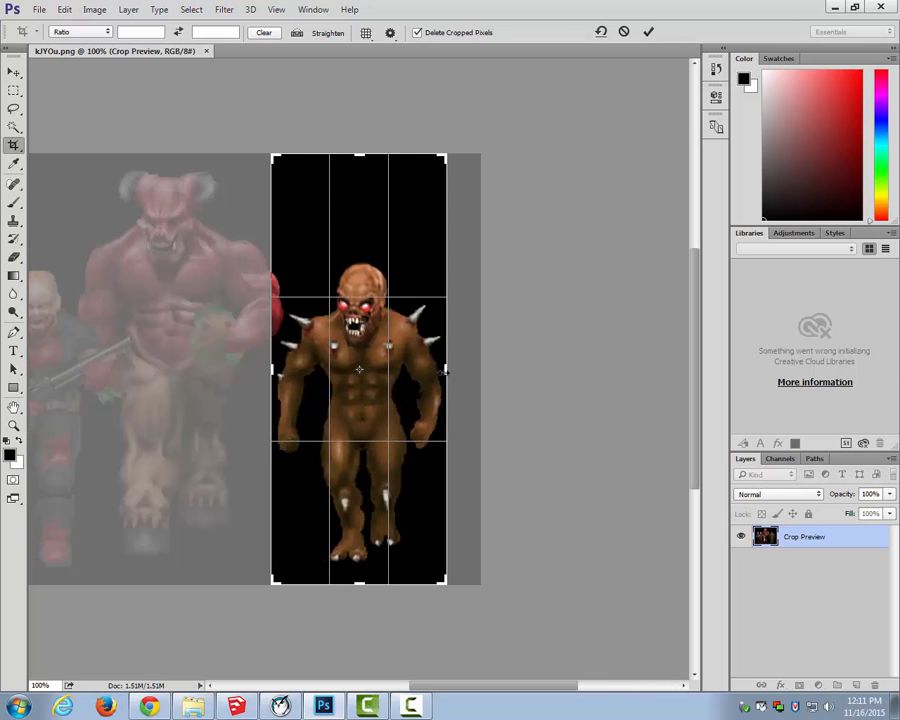
mouse_move(280, 395)
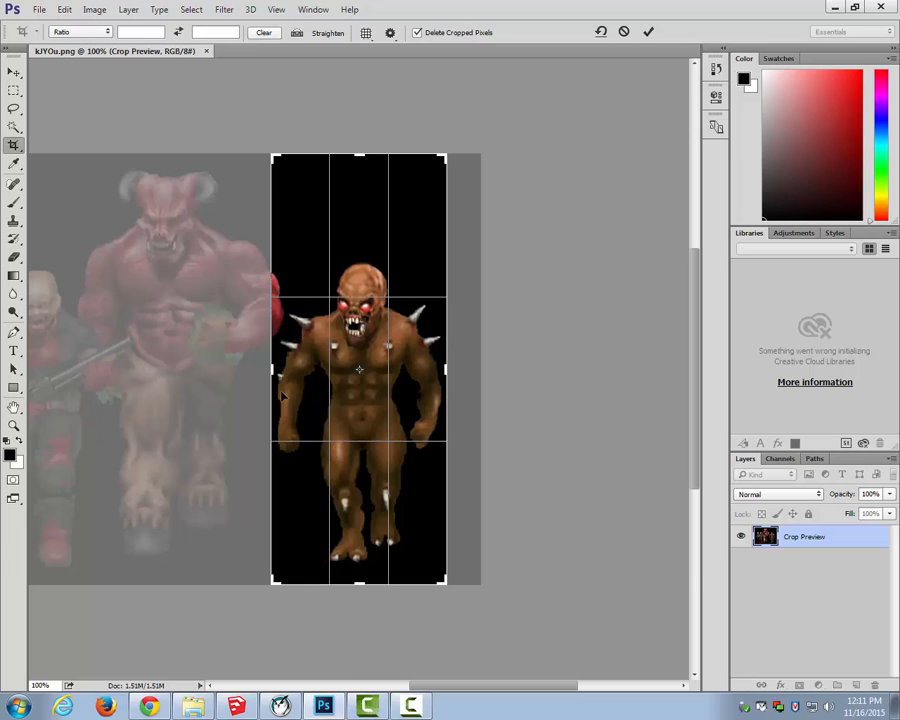
mouse_move(448, 400)
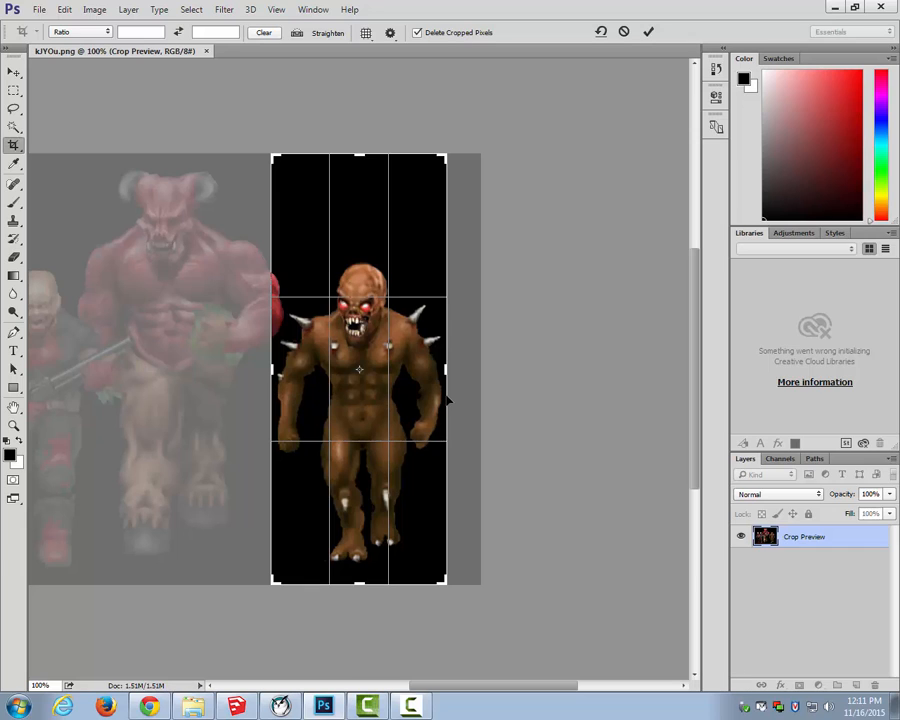
mouse_move(420, 282)
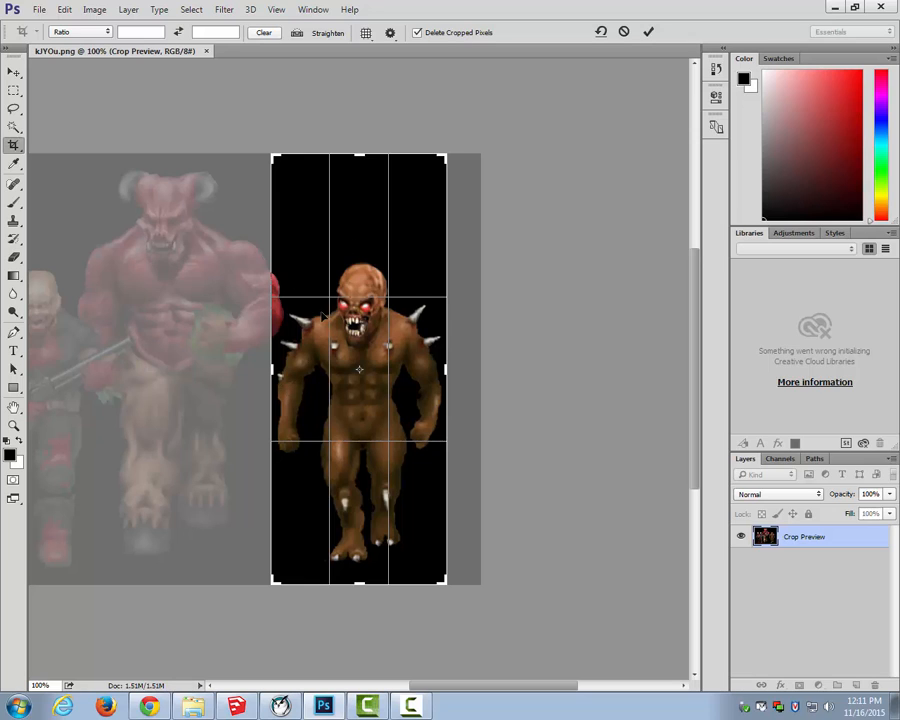
mouse_move(288, 325)
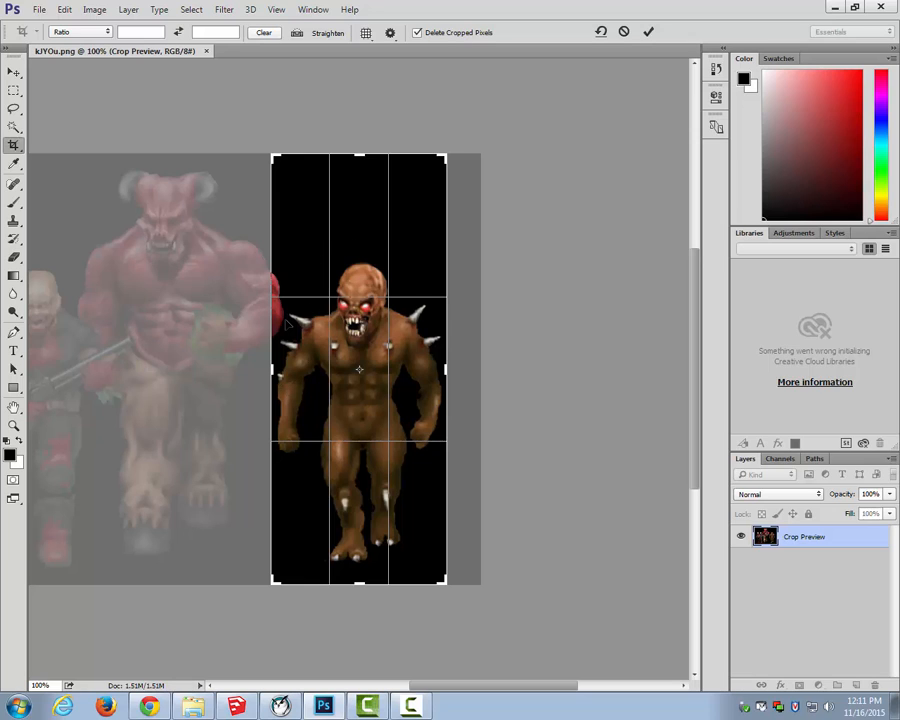
mouse_move(312, 490)
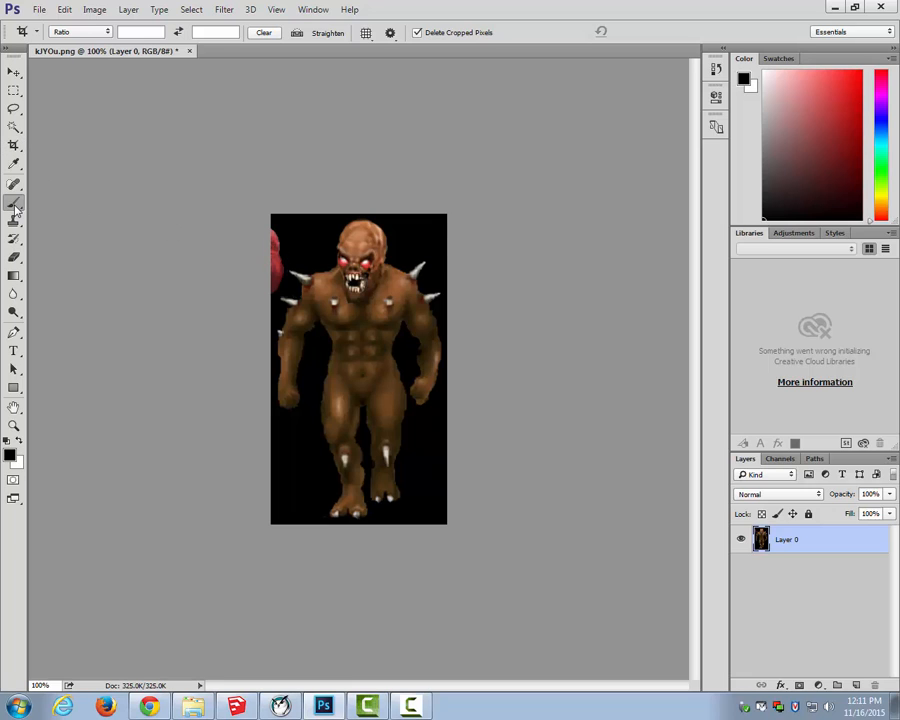
- Pick the Brush tool to paint the red left-edge strip black
click(14, 203)
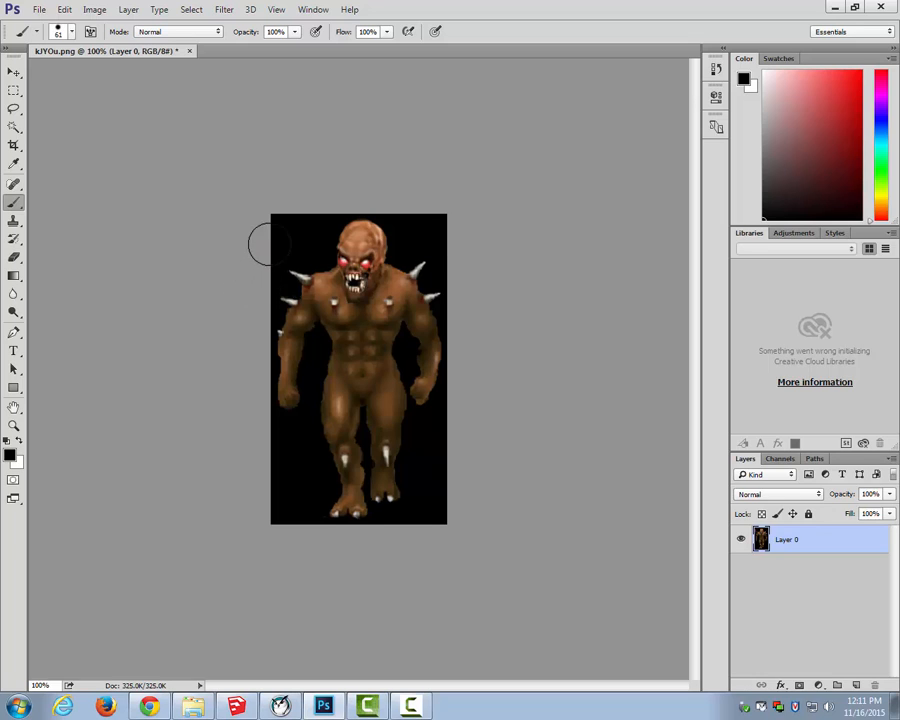
mouse_move(485, 335)
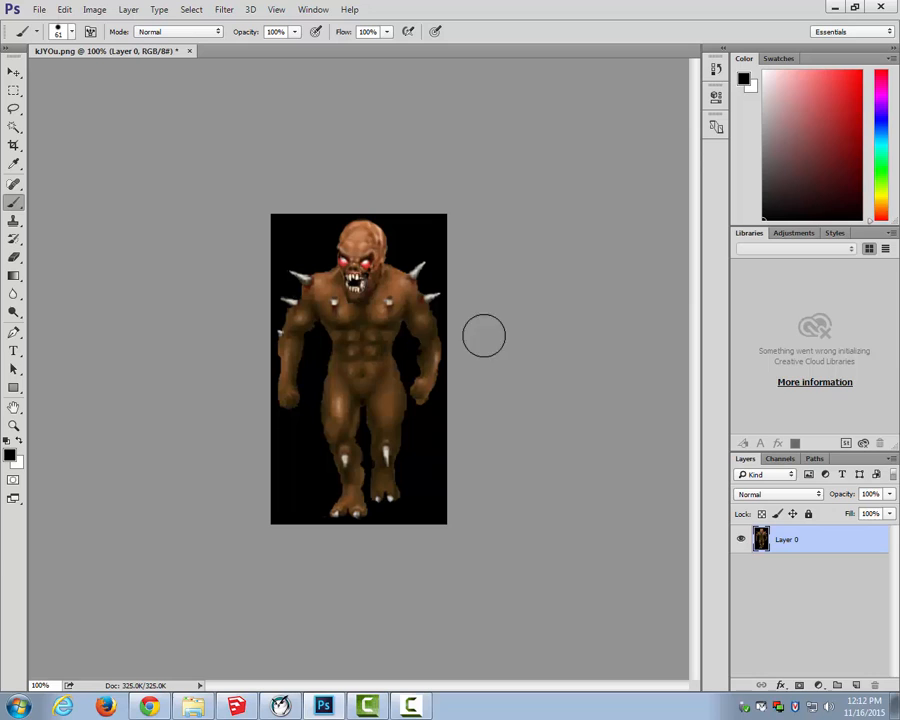
mouse_move(343, 385)
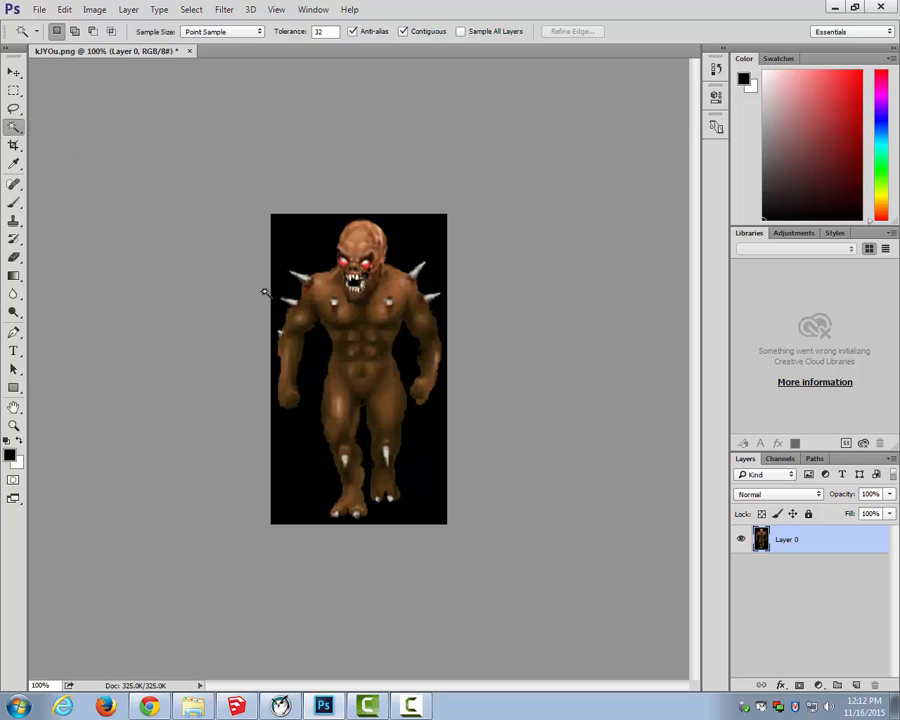
mouse_move(294, 247)
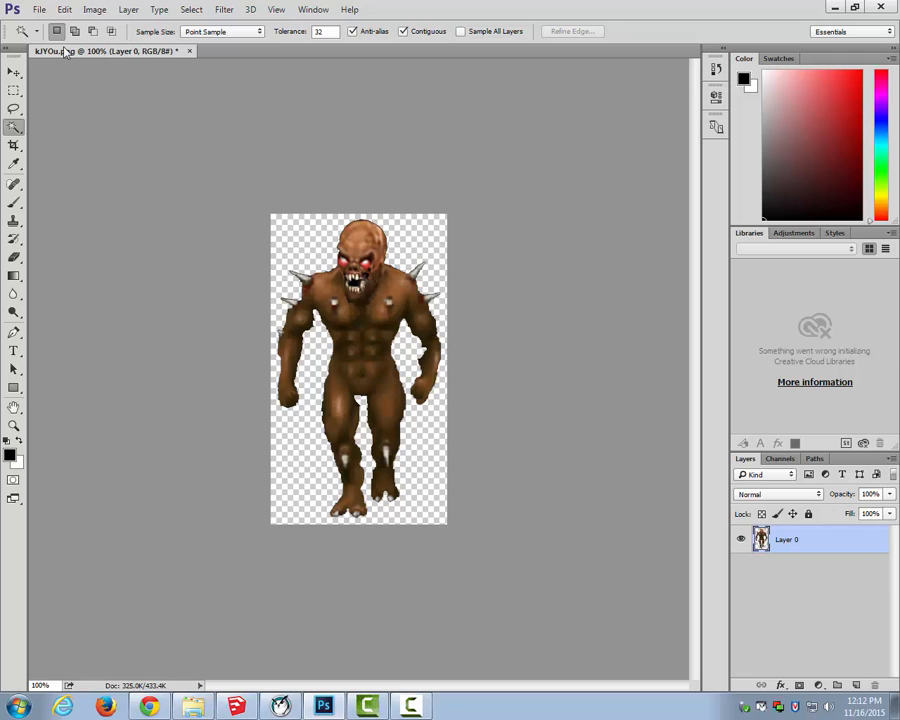
- Save the transparent imp as DemonImp.png in the Downloads folder
click(39, 9)
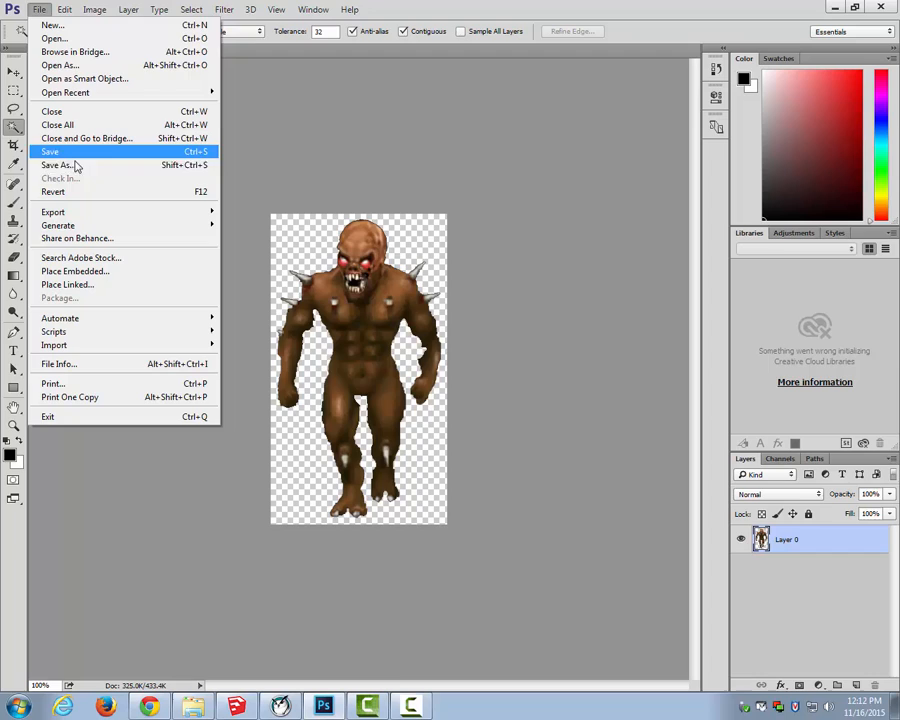
click(57, 165)
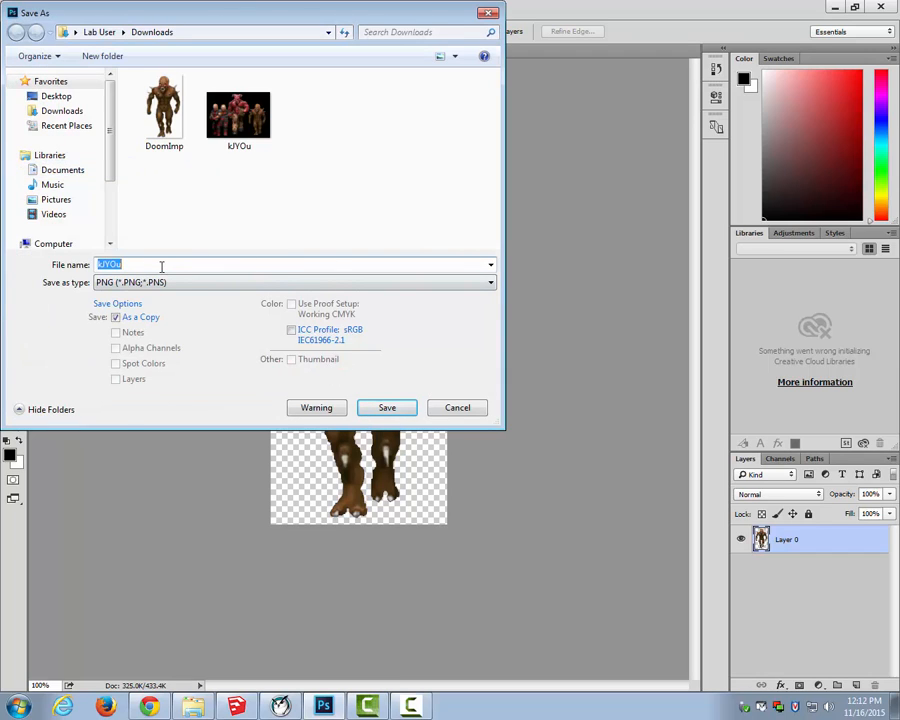
text(D)
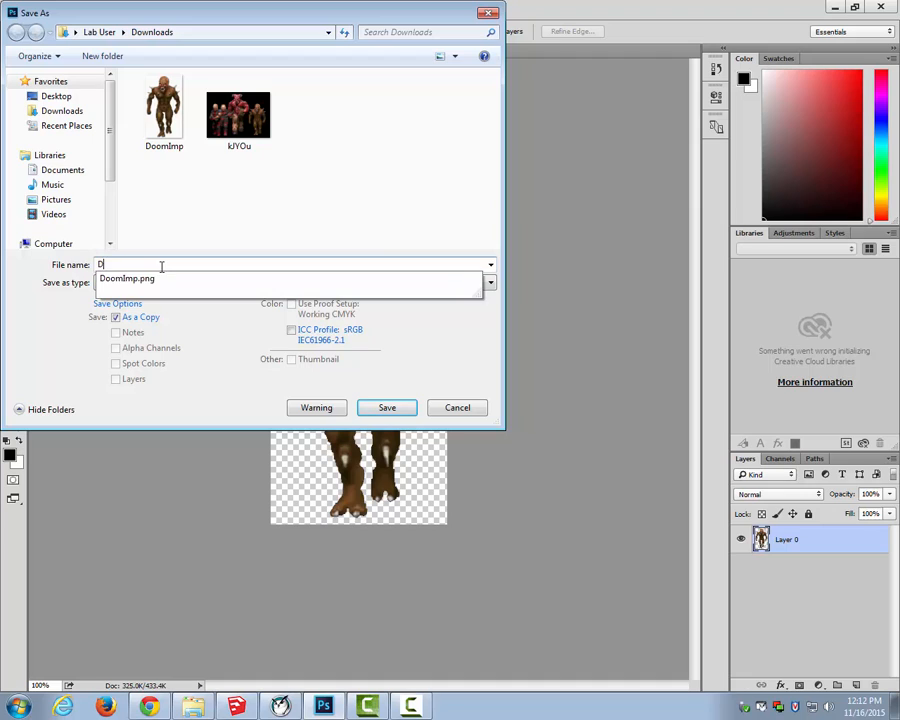
text(DemonImp)
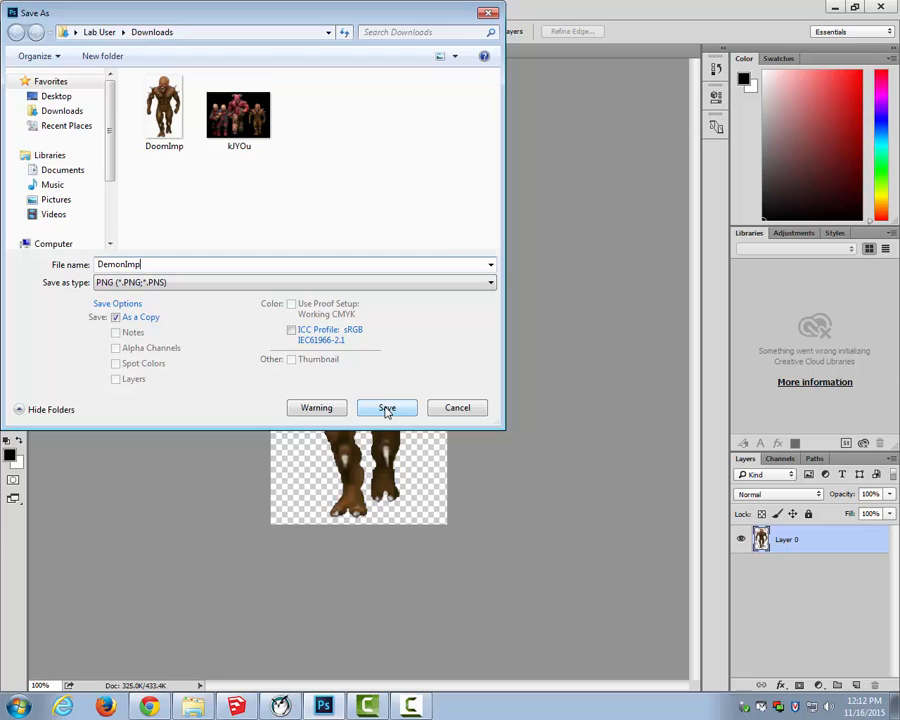
click(387, 407)
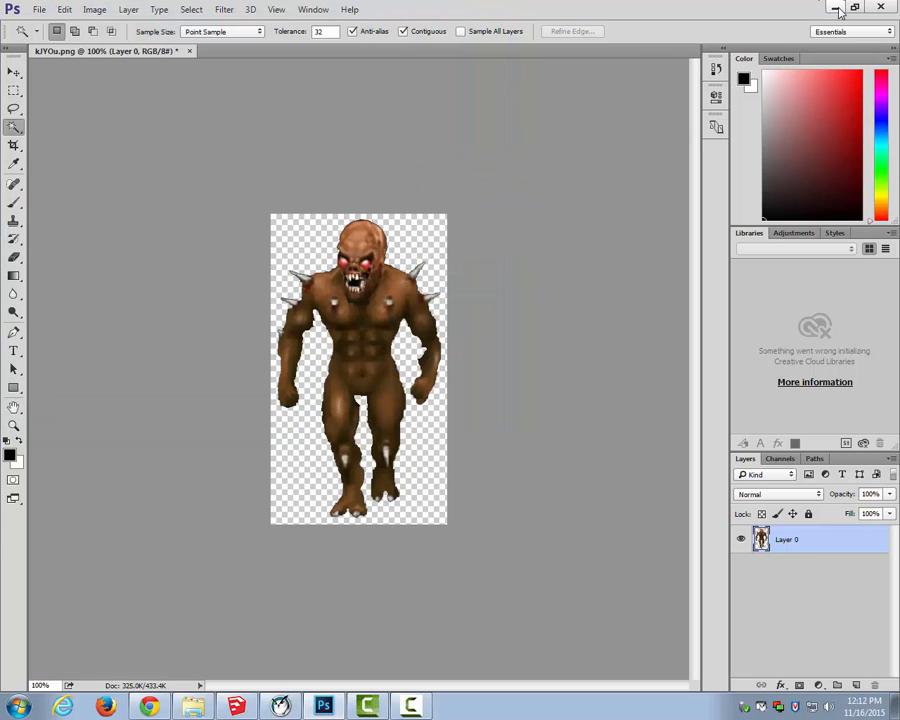
- Minimize Photoshop and return to the SketchUp room with the bare red-fronted block
click(836, 7)
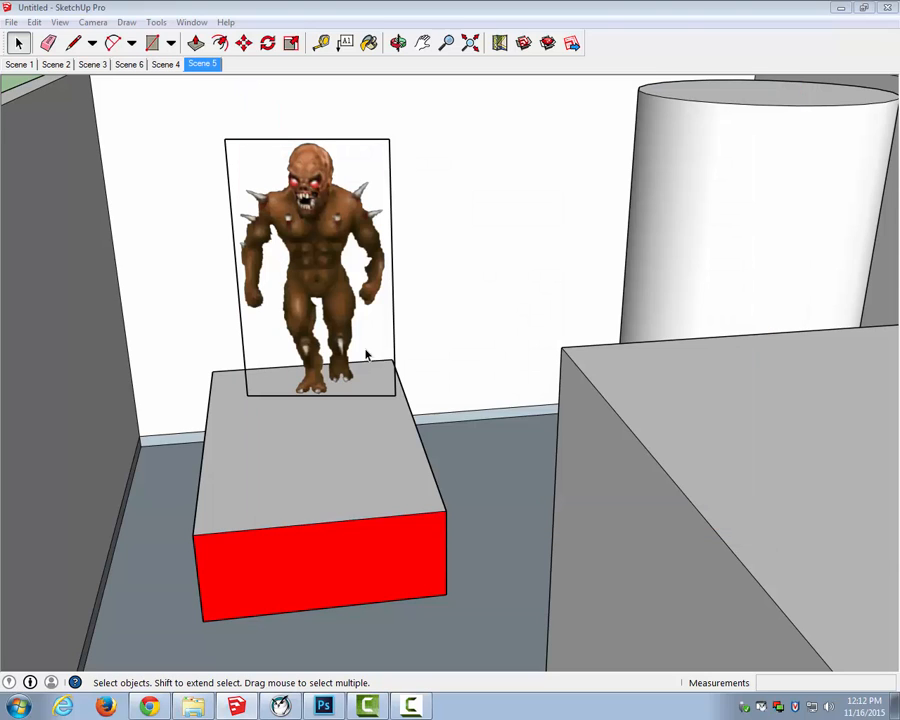
click(398, 42)
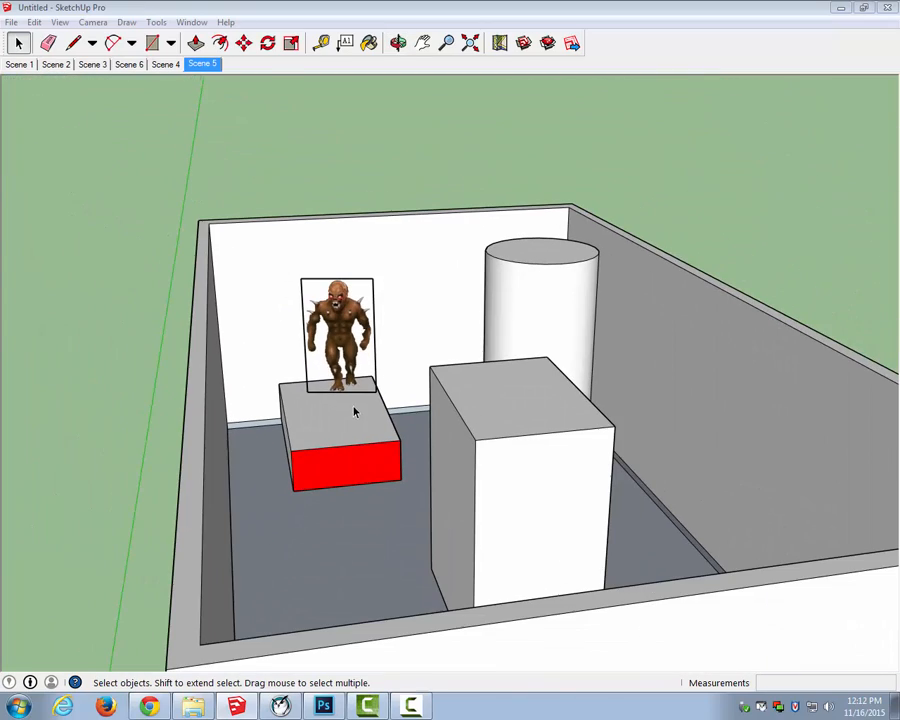
click(398, 42)
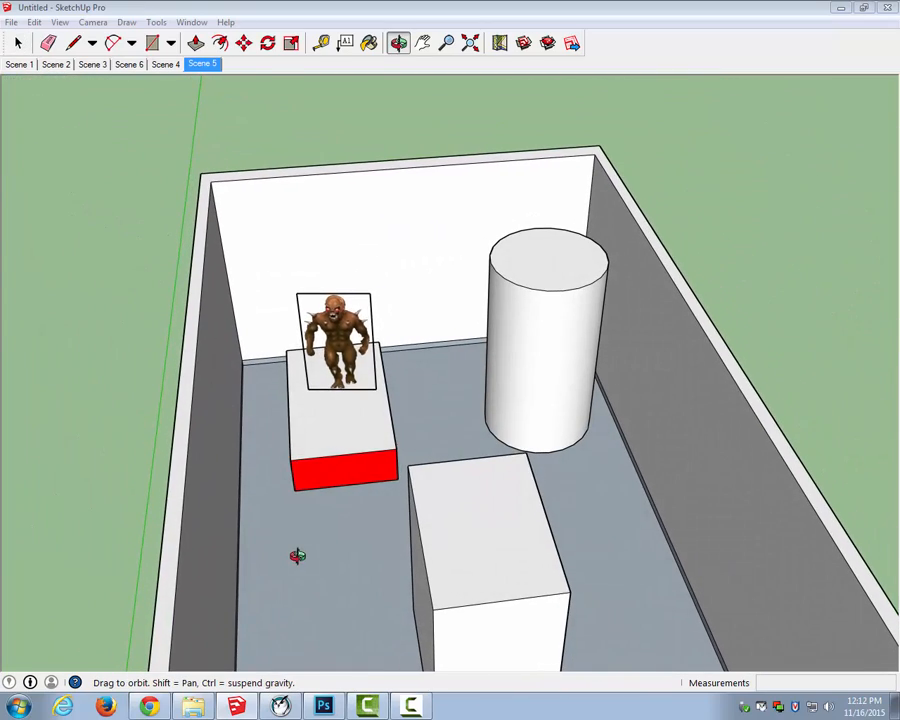
click(17, 43)
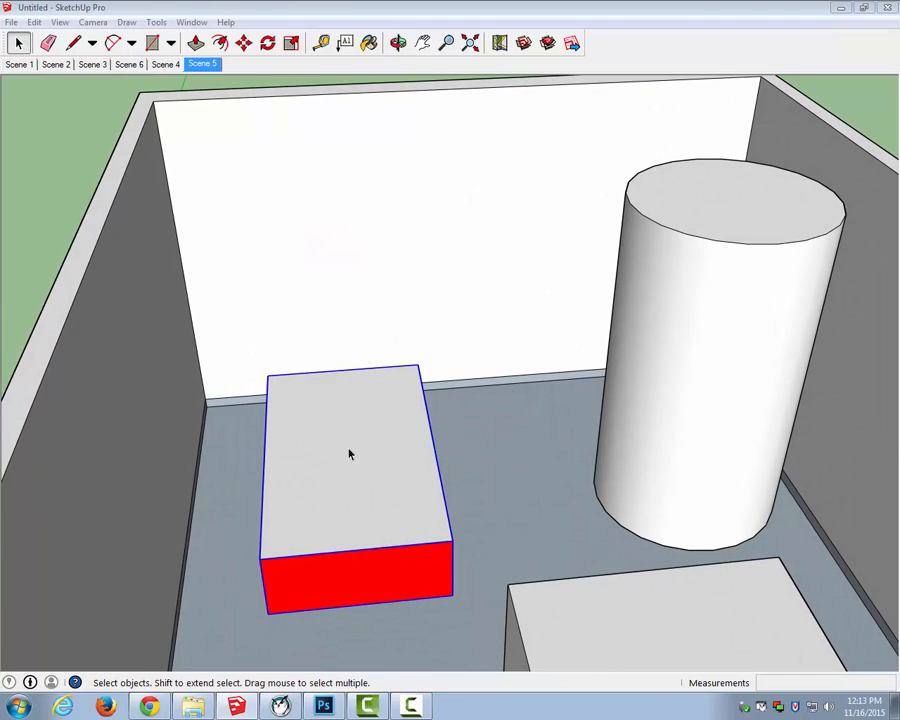
mouse_move(316, 506)
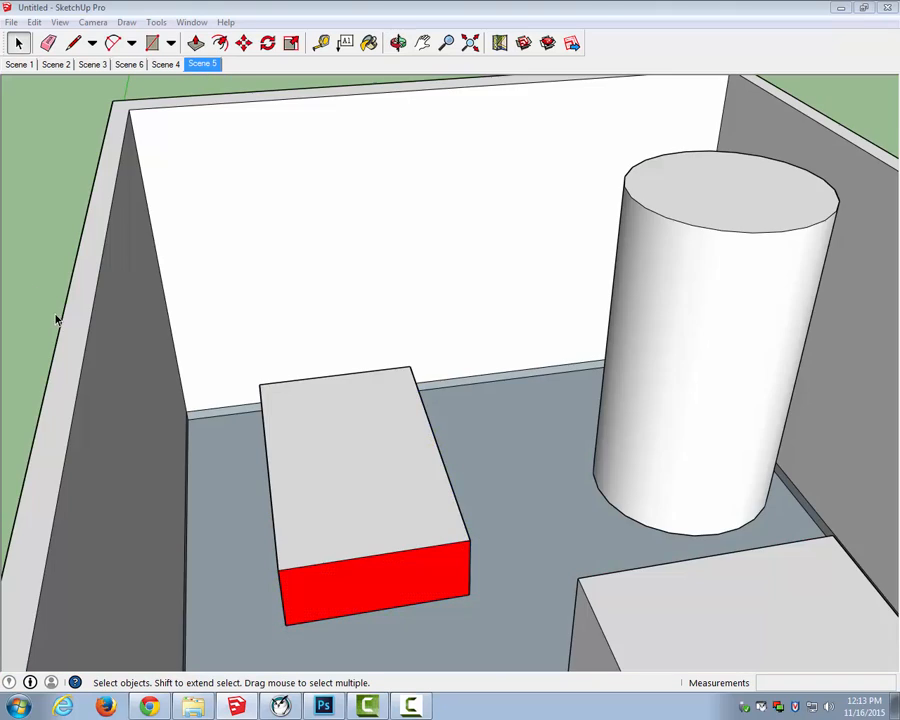
- Draw a vertical rectangle on the red-fronted block and raise it into a tall panel
click(170, 42)
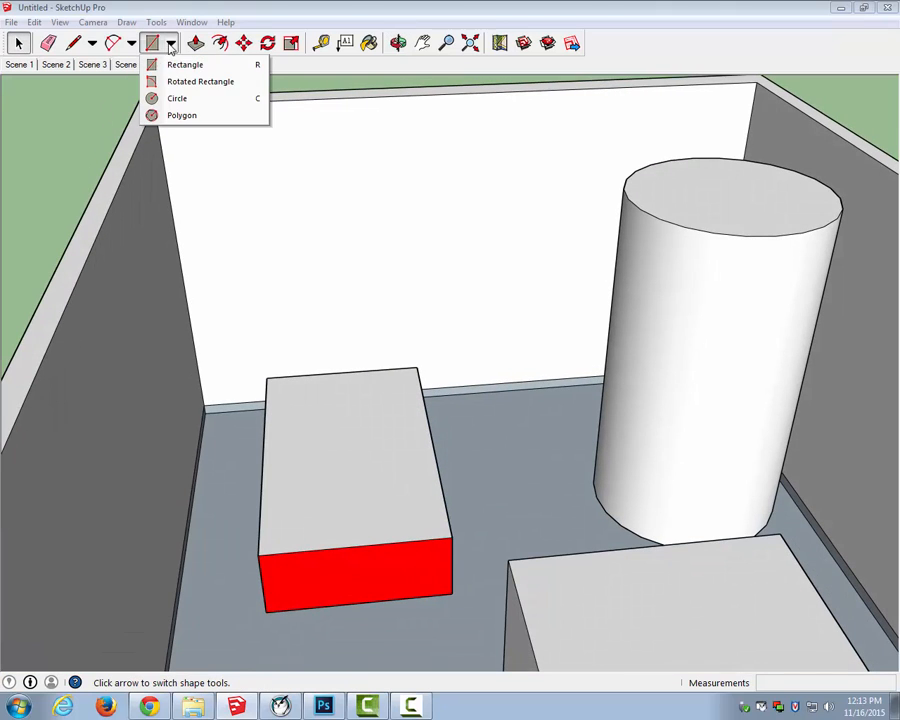
click(184, 64)
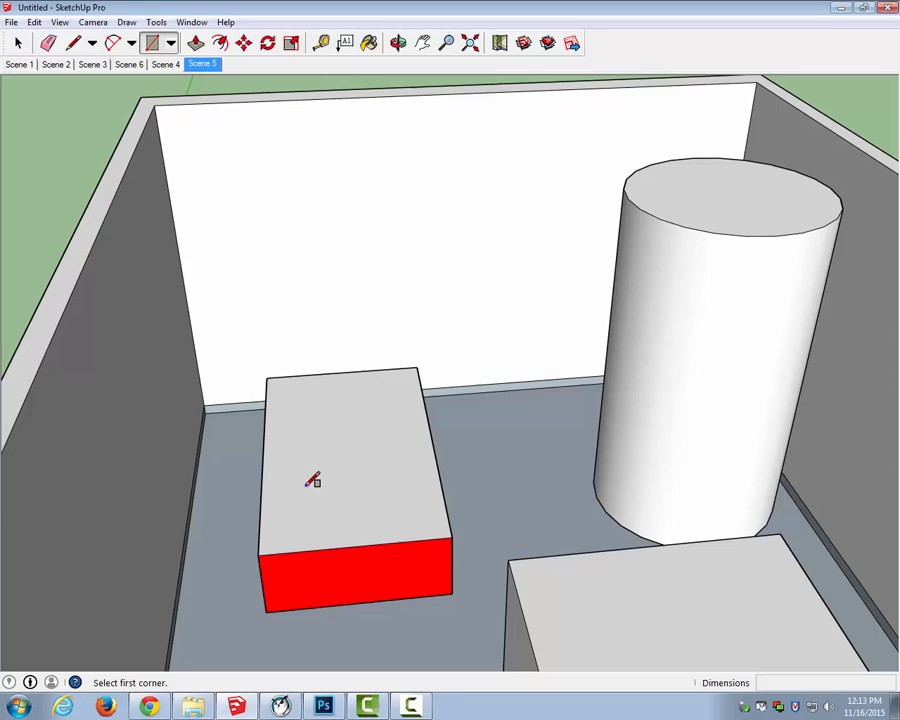
click(288, 488)
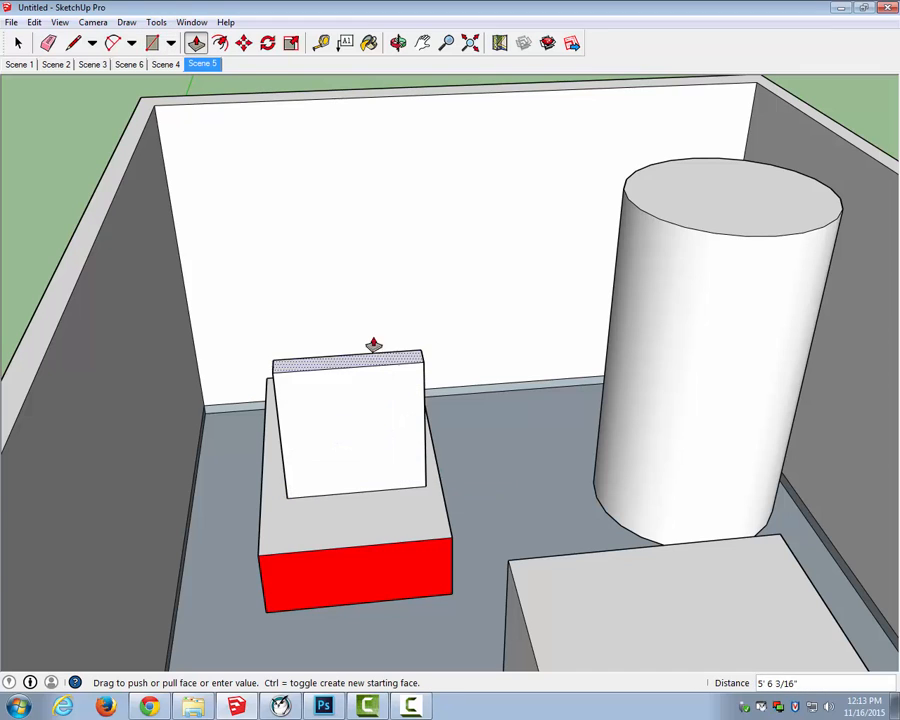
drag(373, 345, 278, 461)
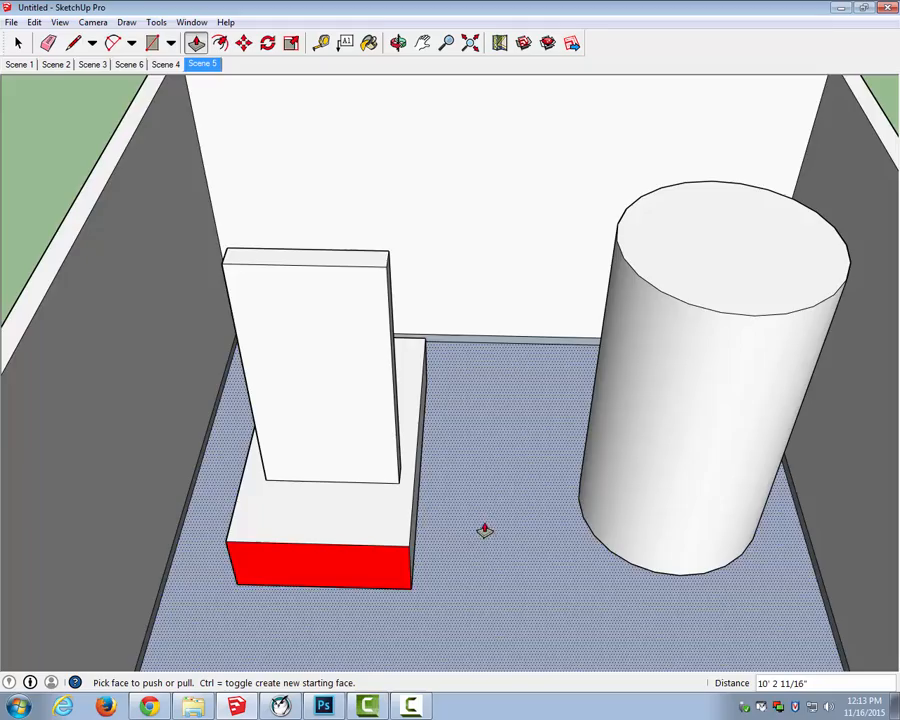
drag(485, 530, 280, 481)
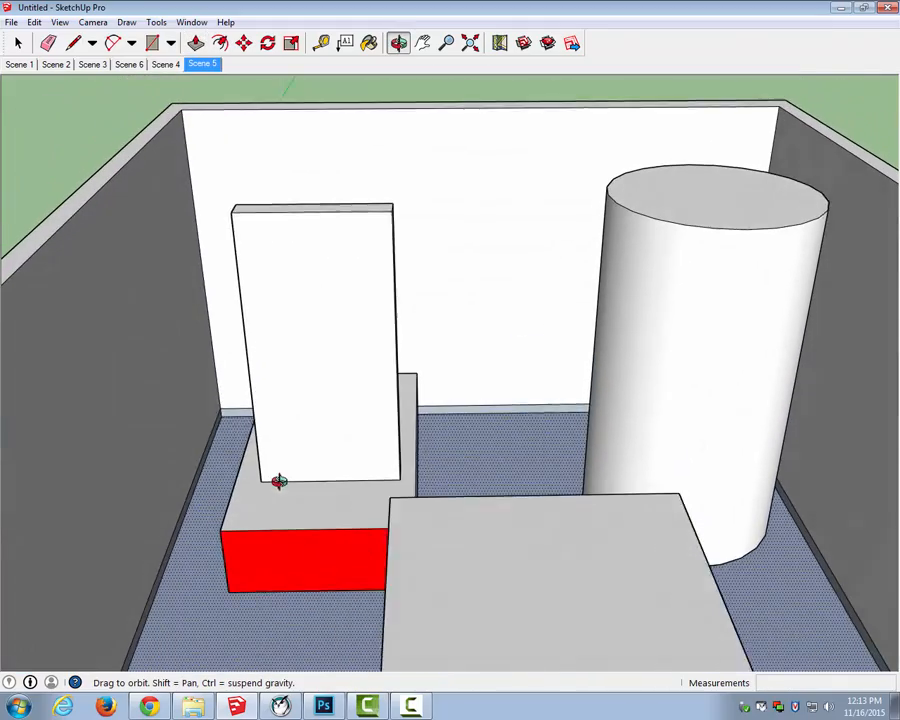
click(196, 42)
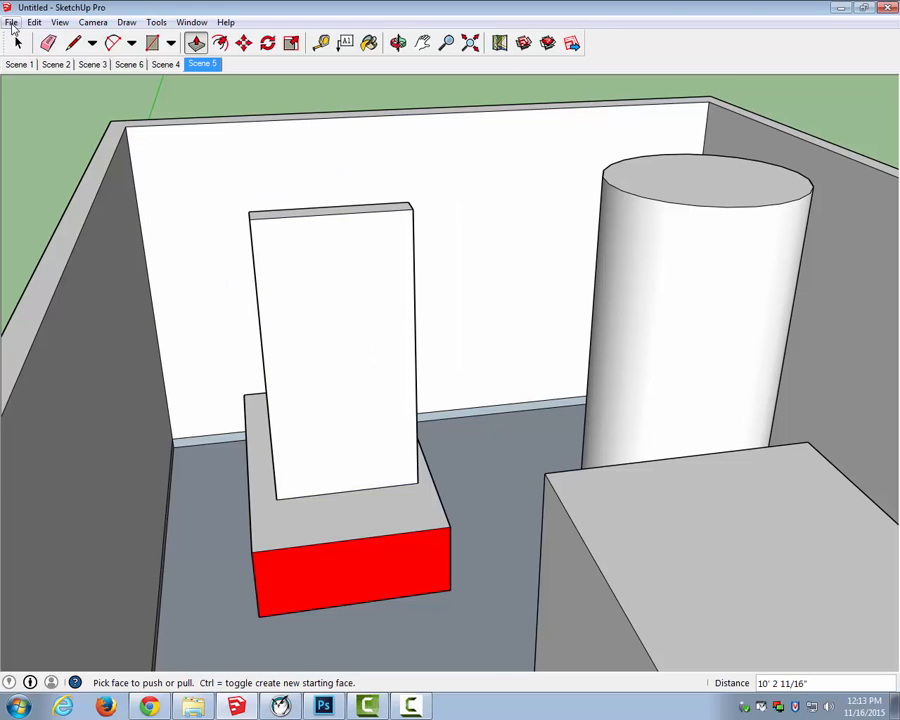
- Import DemonImp.png as a texture and place it on the panel's front face
click(11, 22)
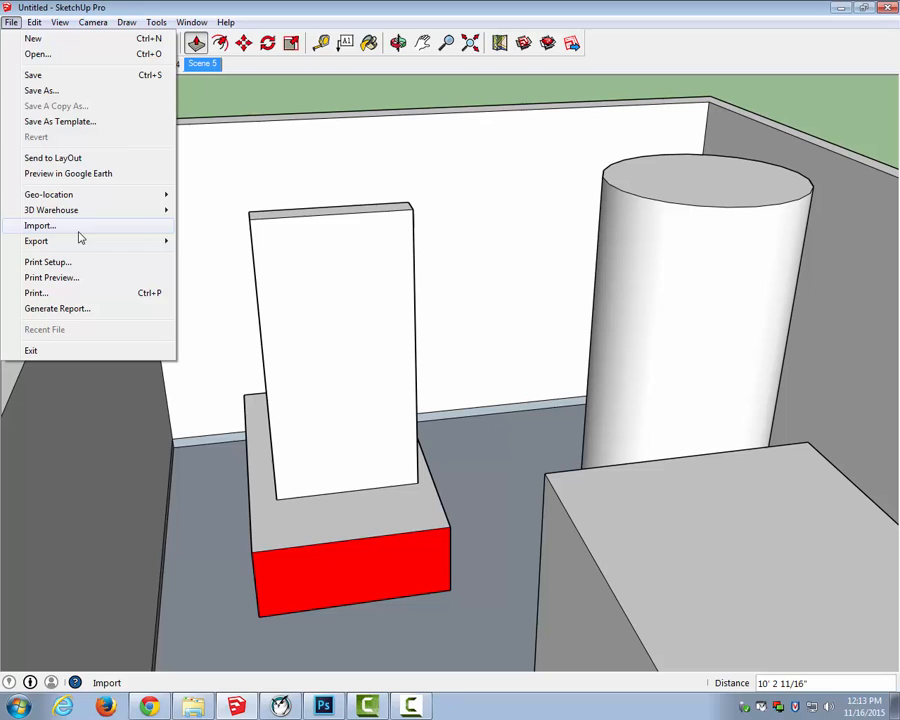
click(39, 225)
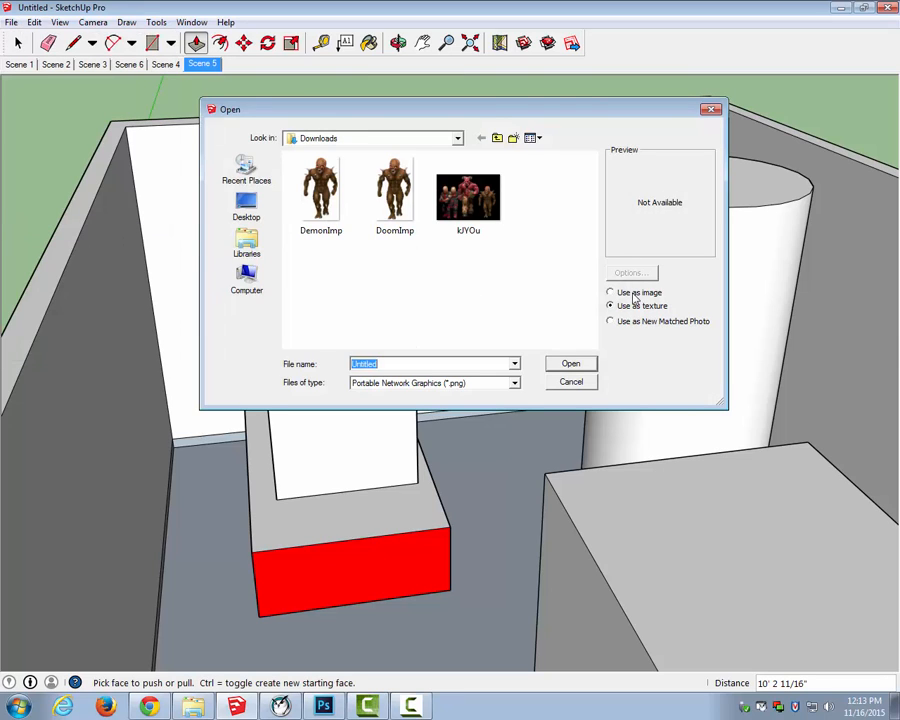
click(321, 190)
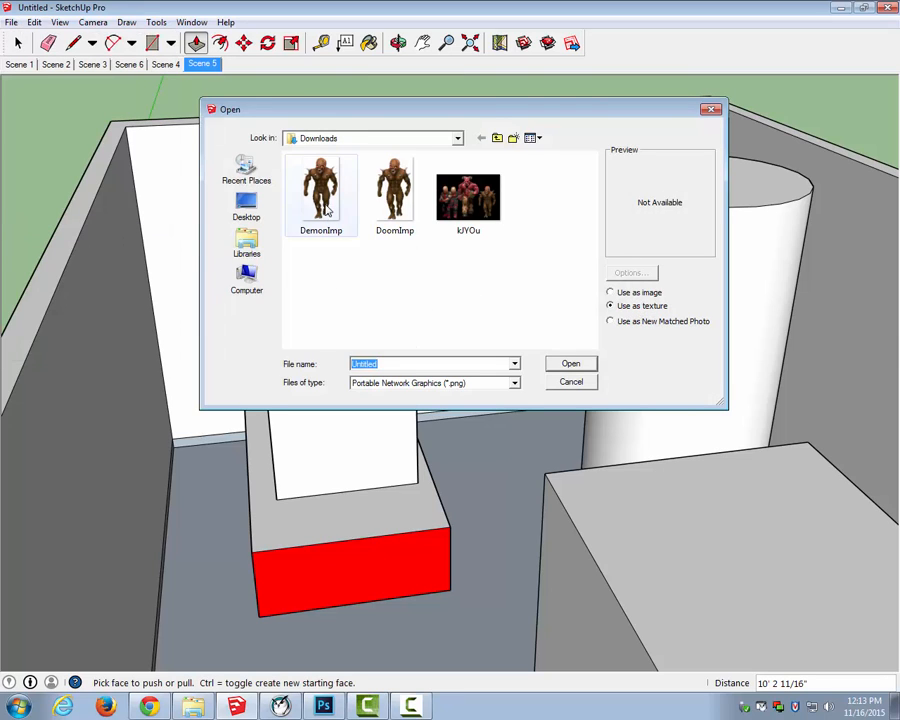
click(321, 193)
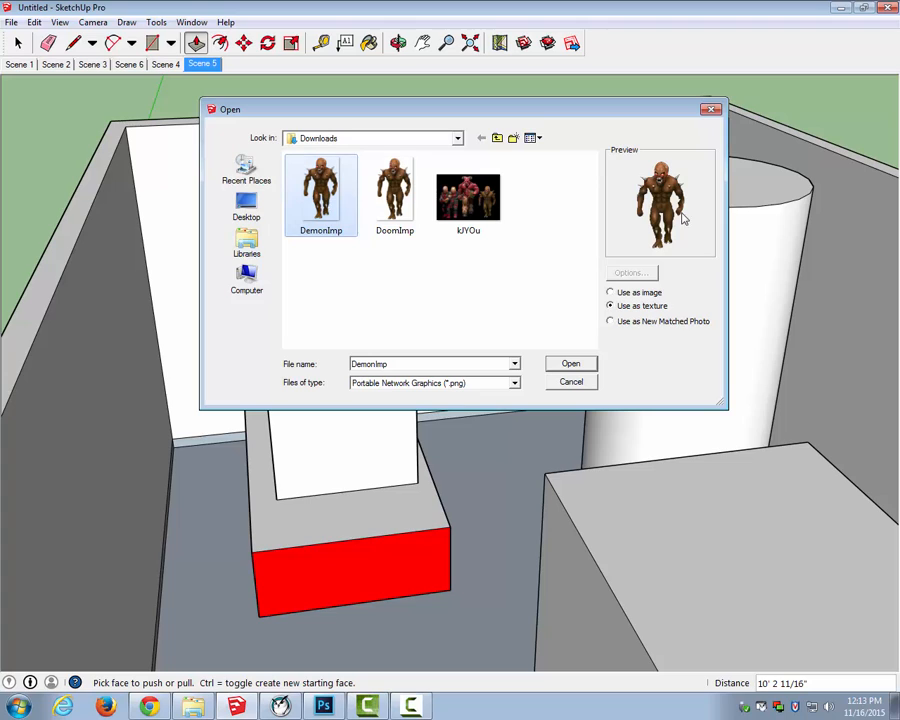
mouse_move(685, 225)
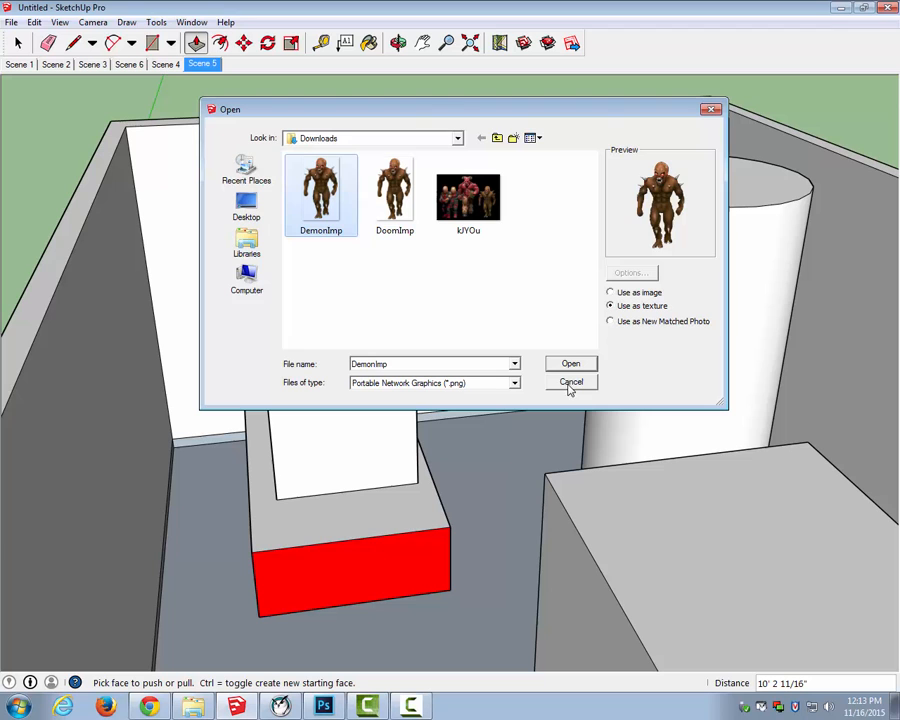
click(570, 363)
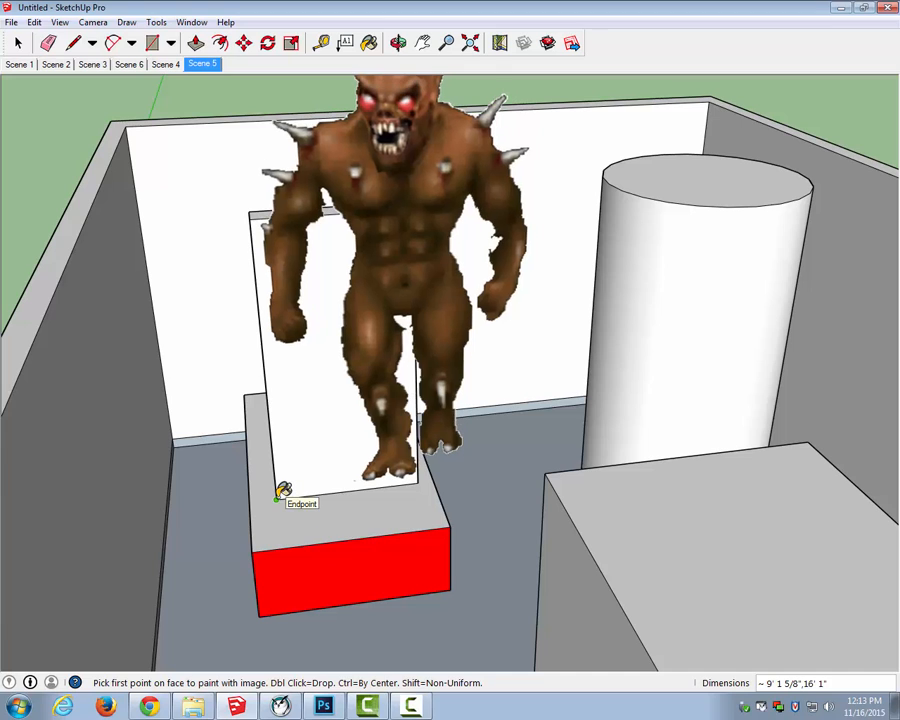
click(282, 489)
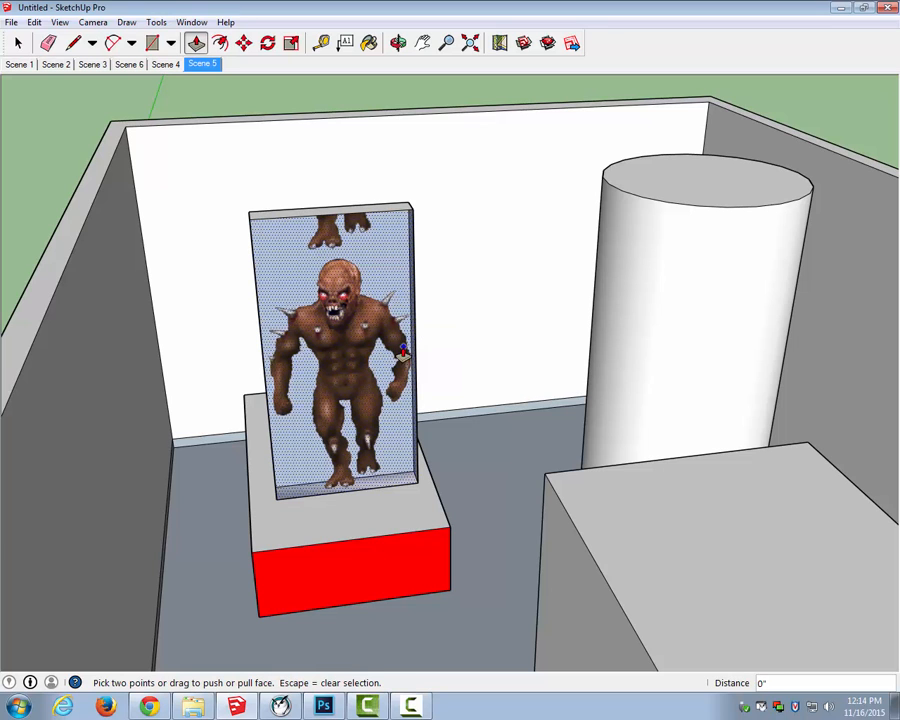
mouse_move(335, 245)
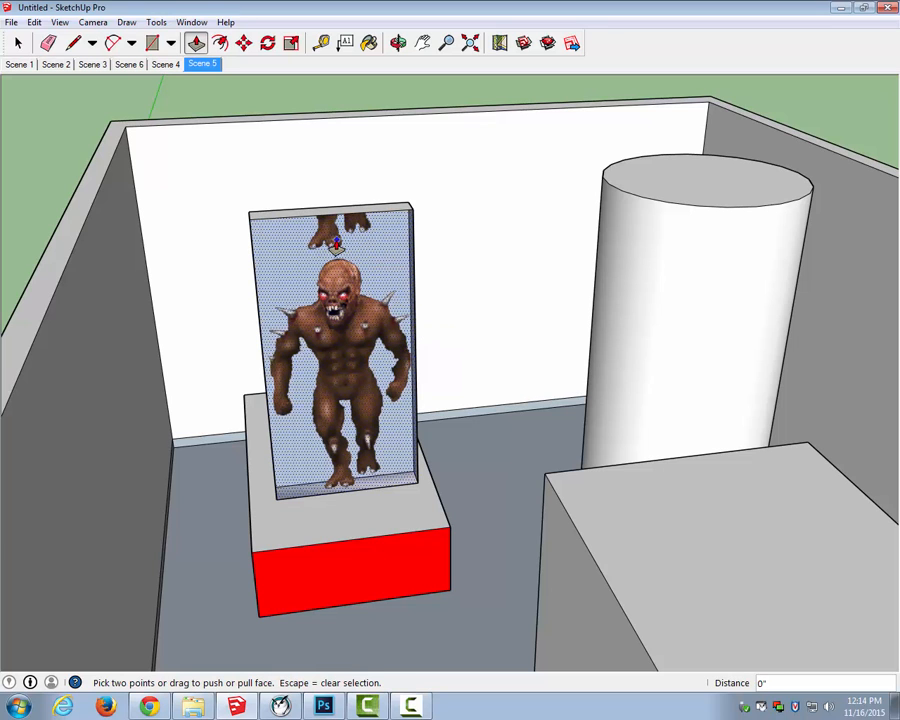
click(196, 42)
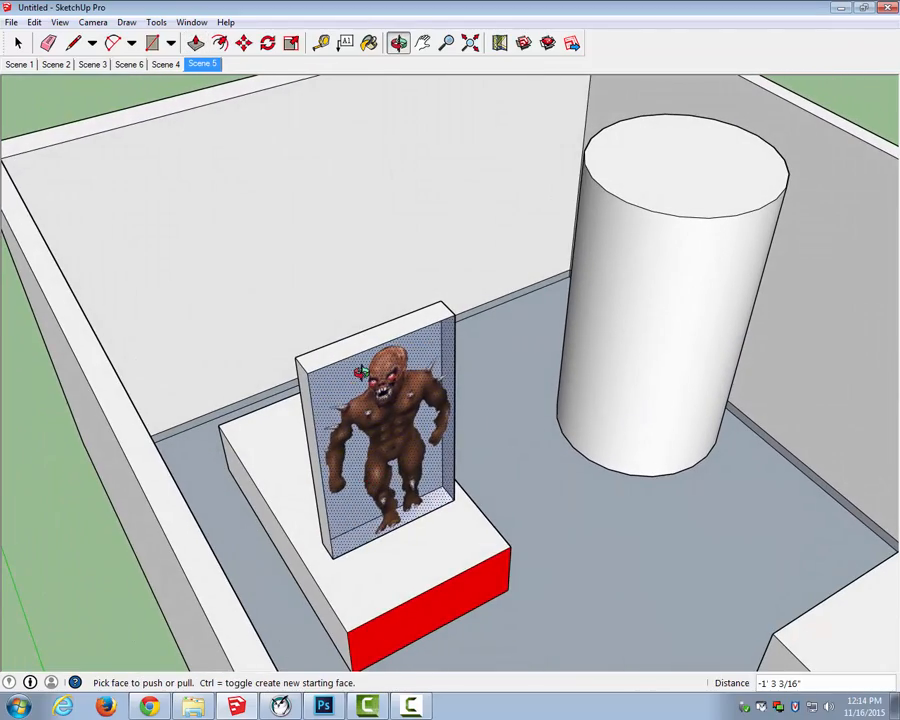
- Orbit close around the imp panel to confirm its see-through background
click(17, 42)
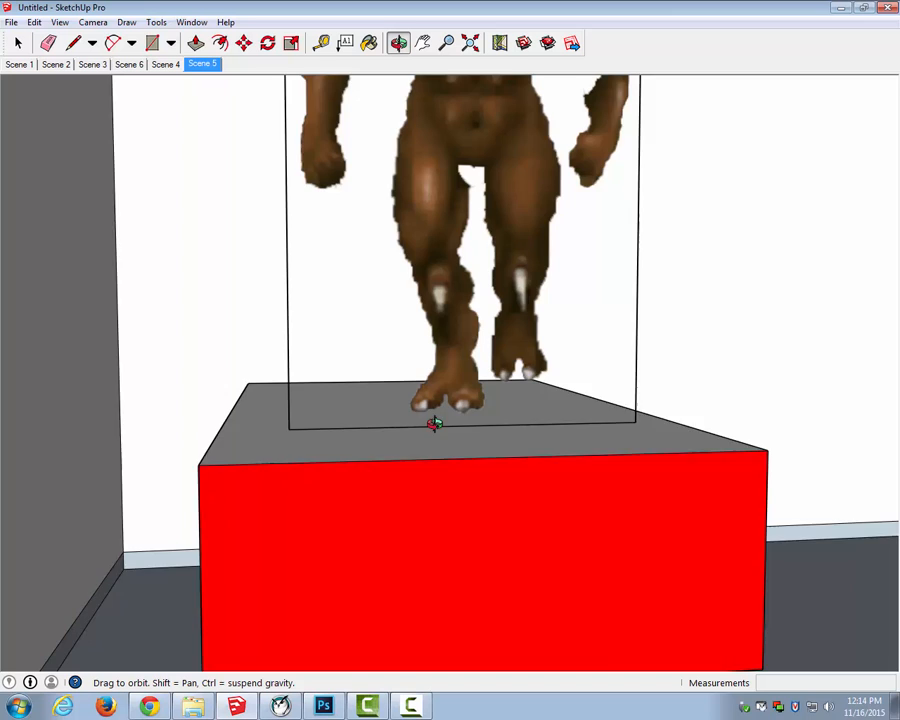
drag(435, 424, 331, 541)
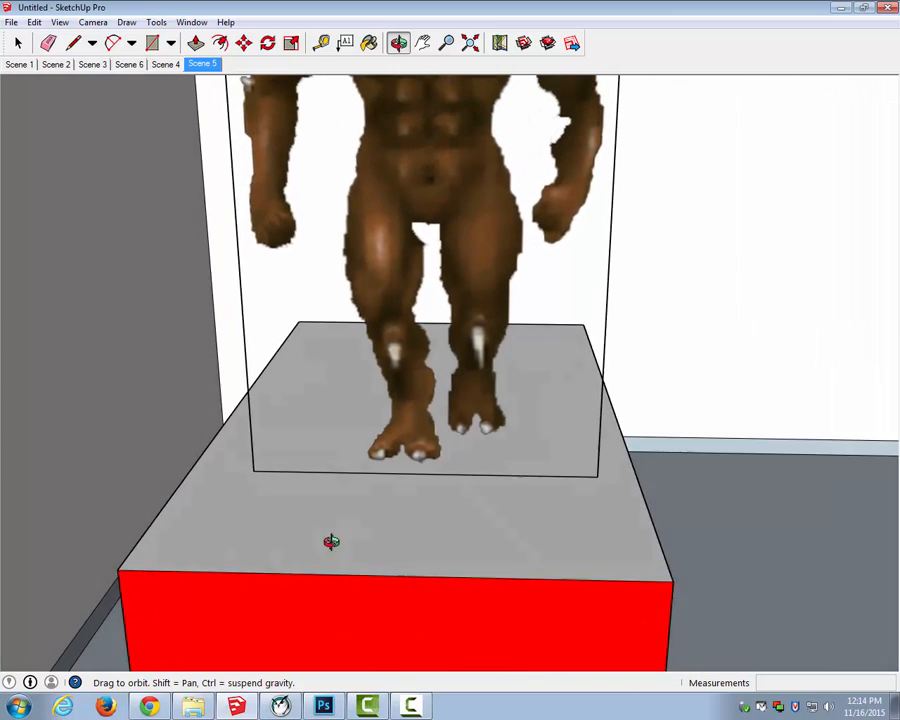
drag(331, 541, 345, 359)
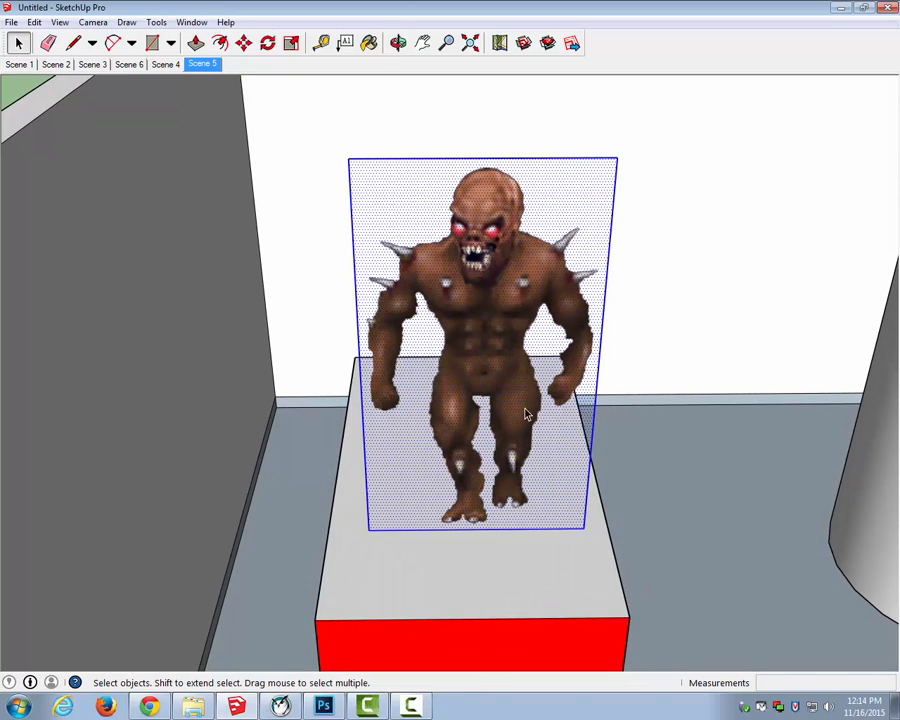
- Select the imp panel and move it nearer the middle of the block's top
click(243, 42)
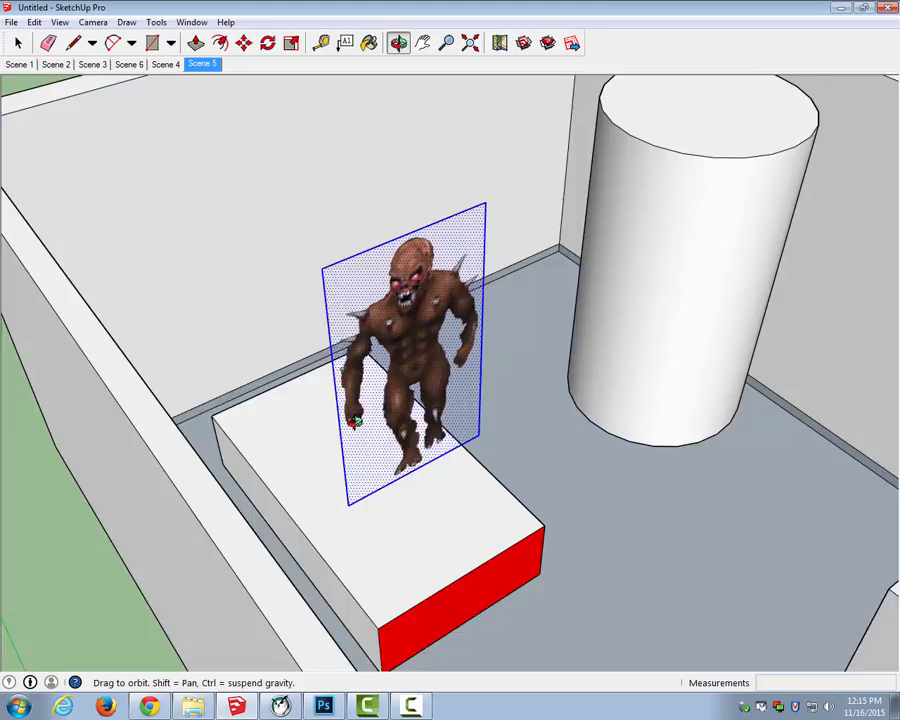
click(219, 42)
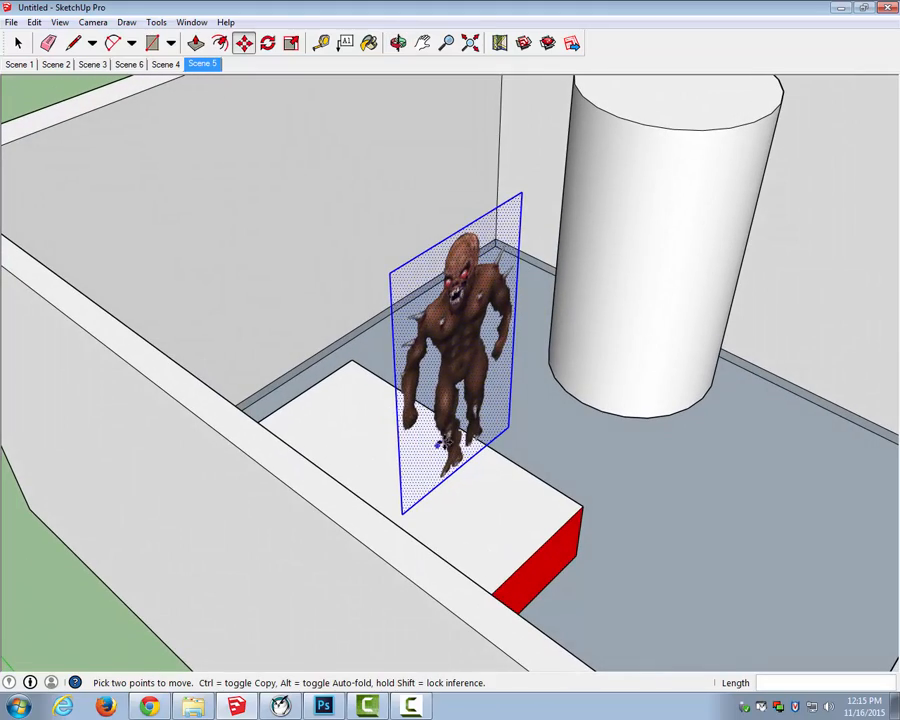
click(398, 42)
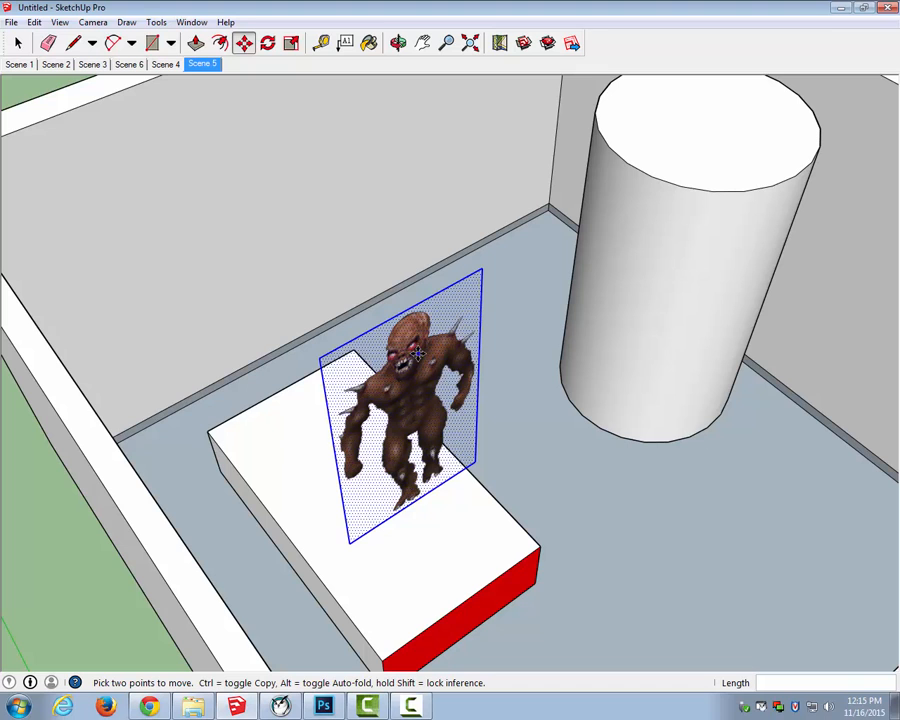
click(398, 42)
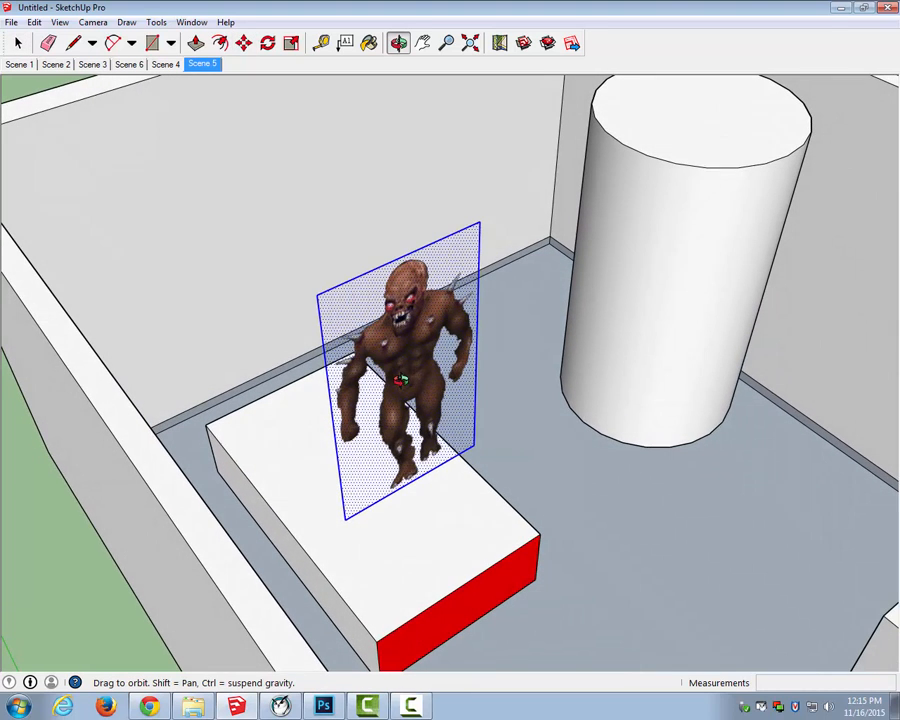
click(18, 42)
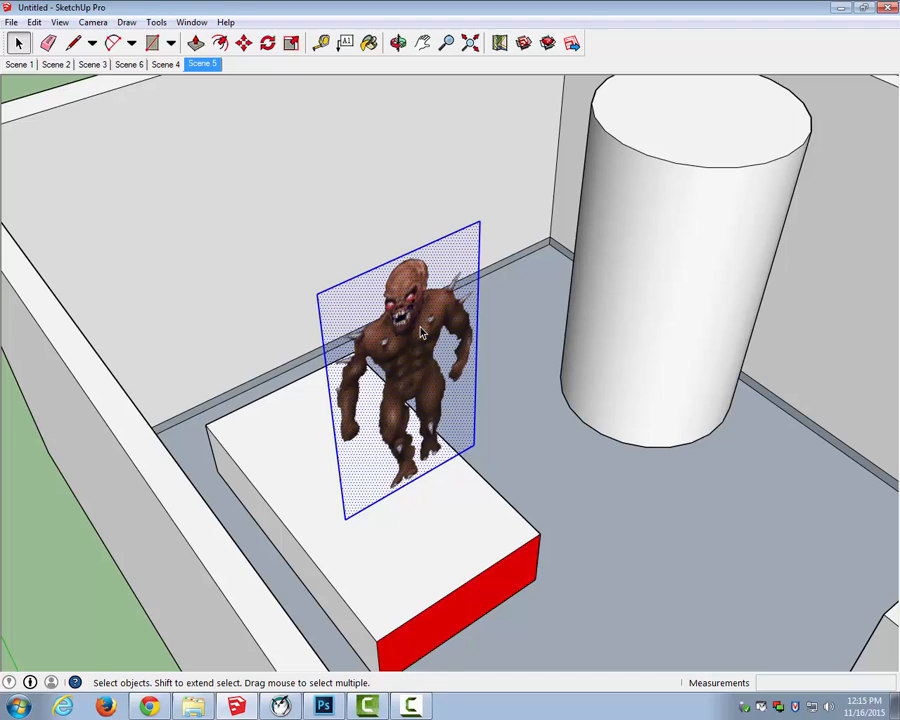
- Make the panel a component named 'Demon Imp' with Always face camera and Shadows face sun
right_click(420, 335)
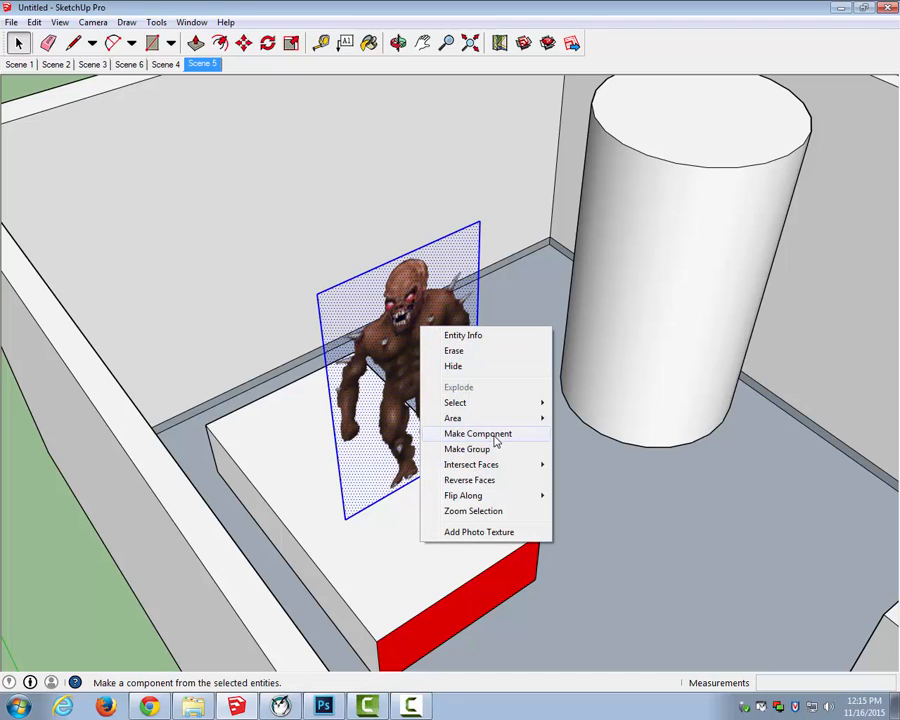
click(477, 433)
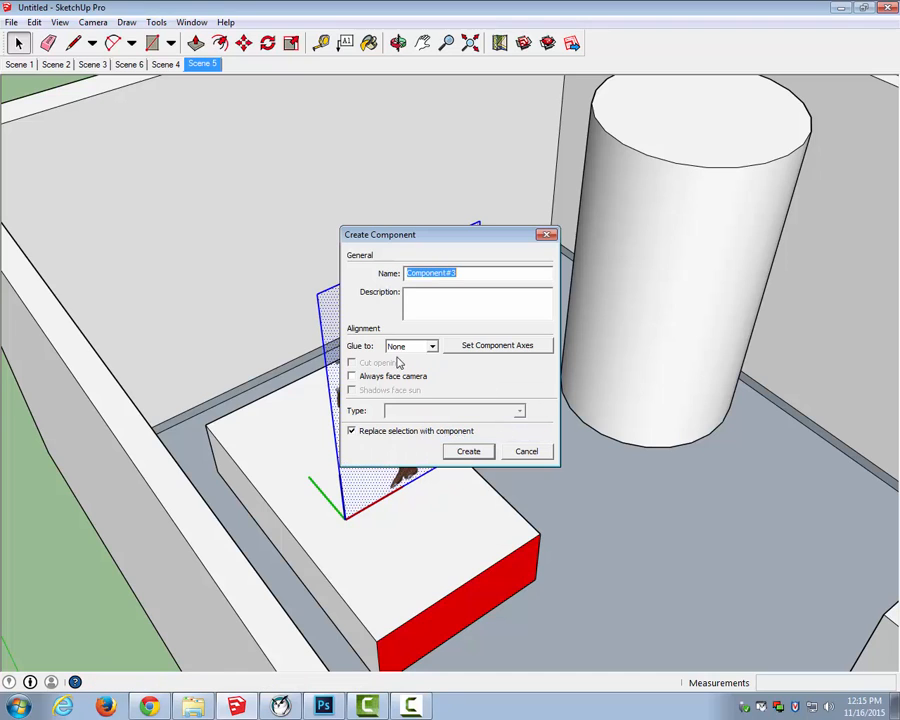
mouse_move(392, 384)
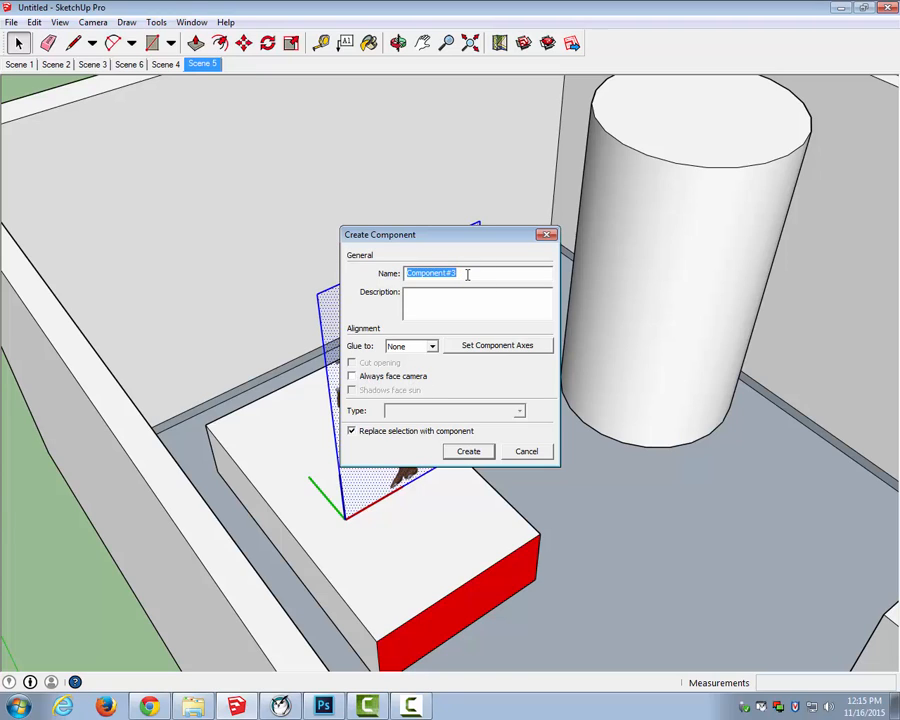
text(Demon)
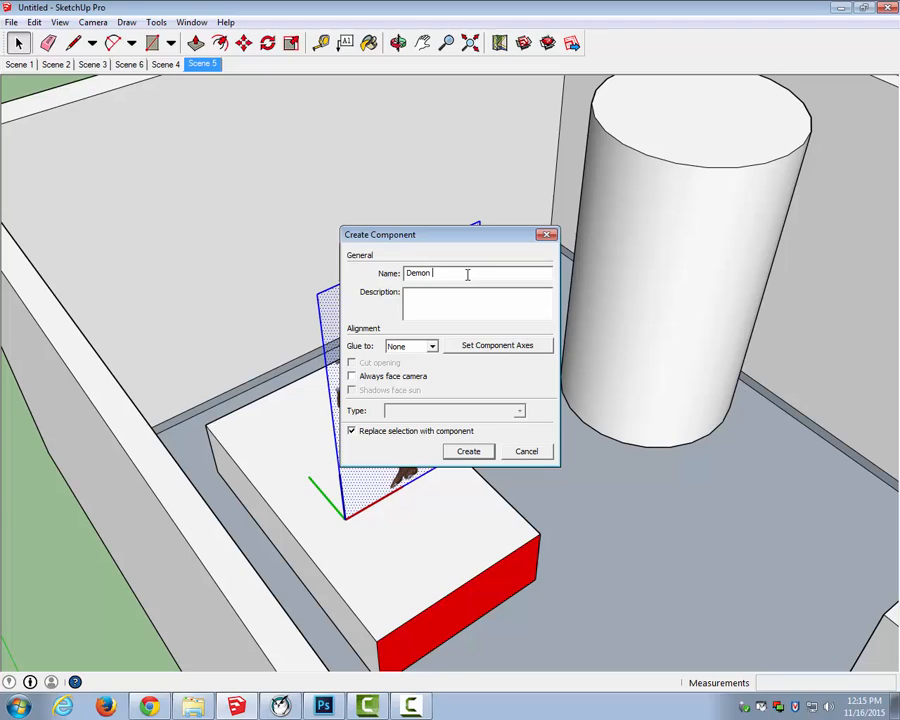
text(Imp)
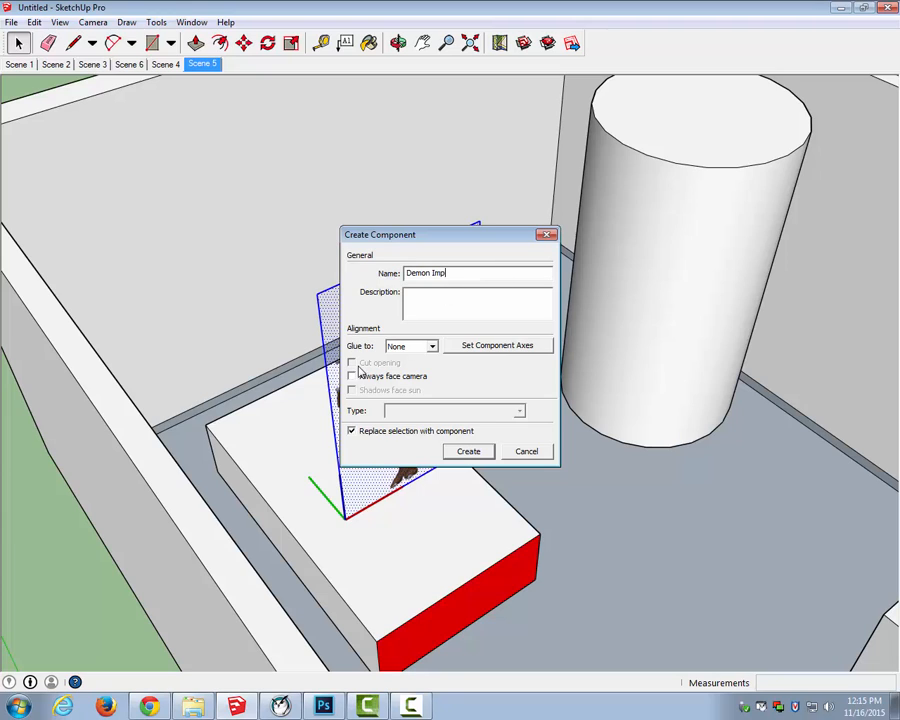
click(351, 376)
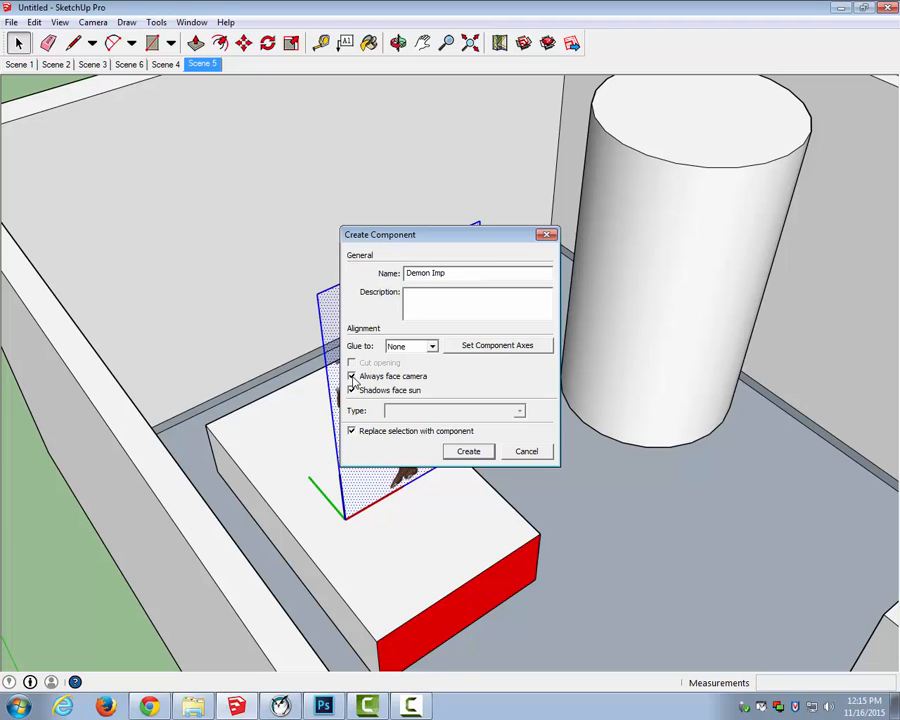
click(352, 390)
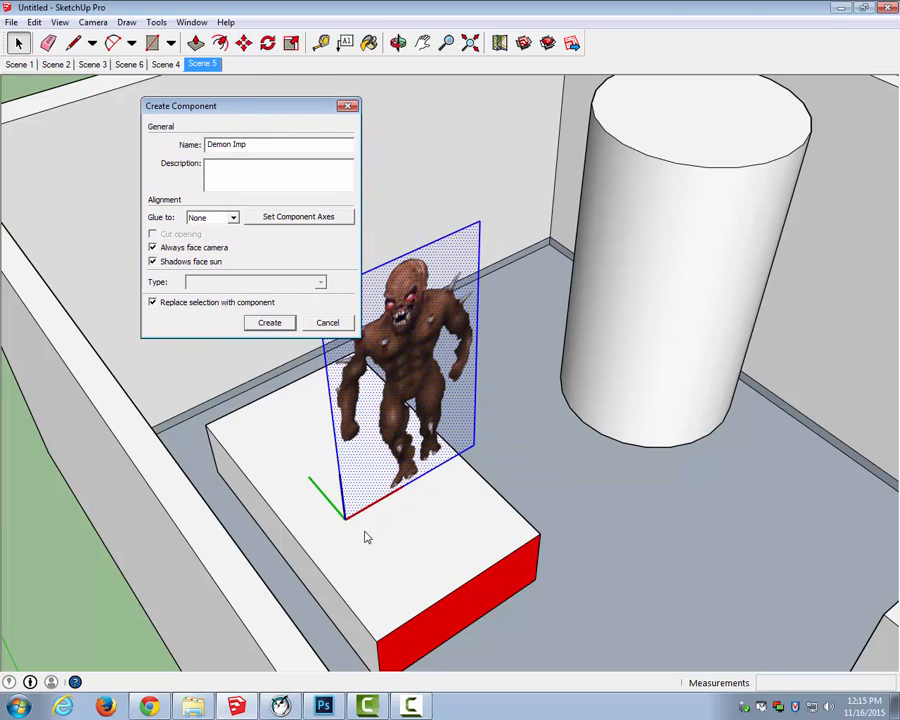
mouse_move(344, 524)
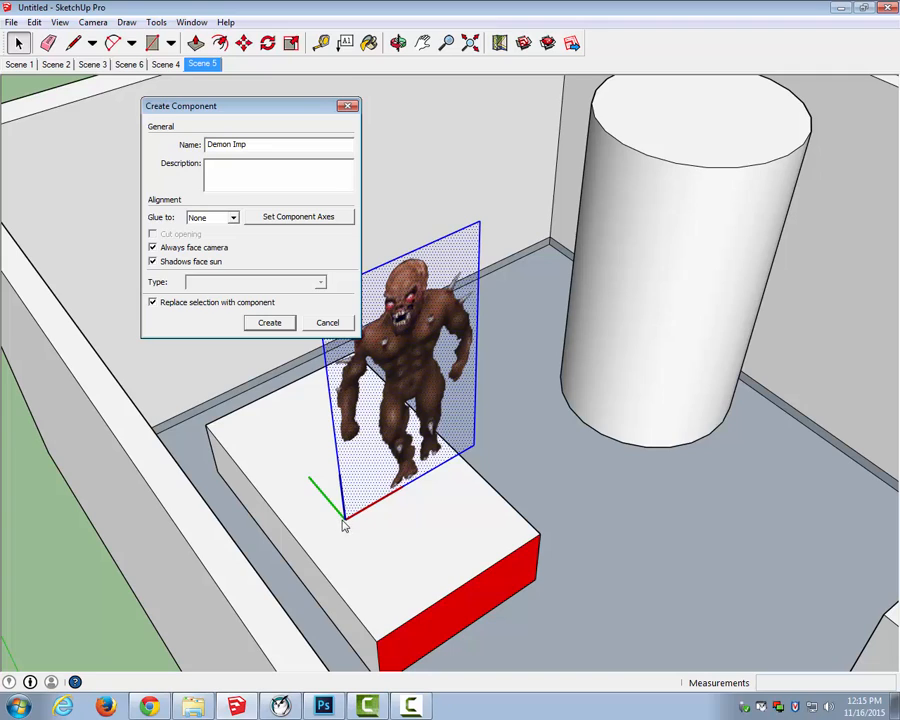
mouse_move(345, 525)
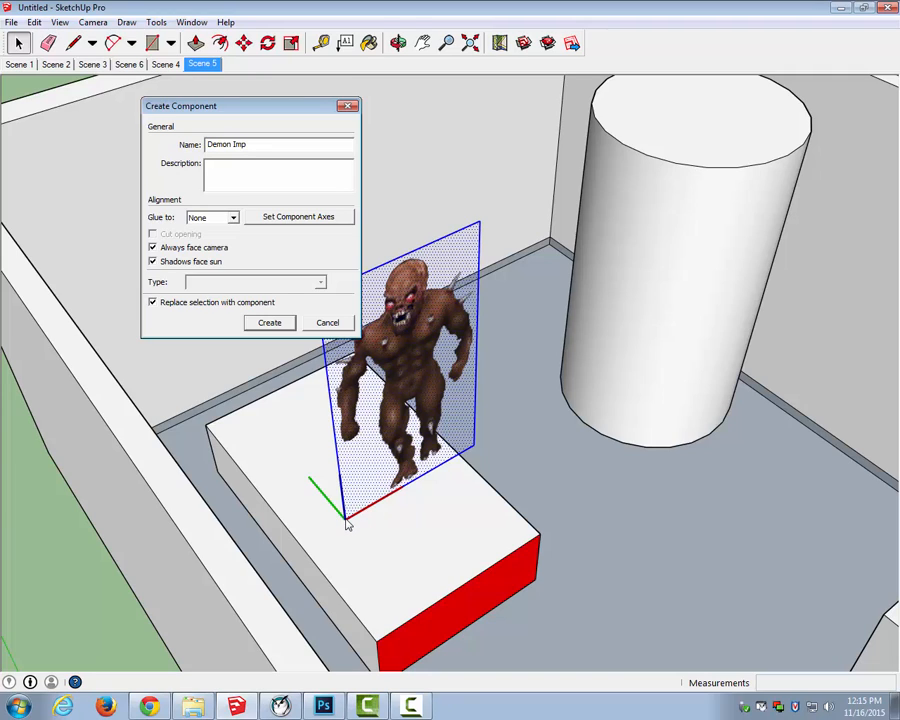
mouse_move(325, 518)
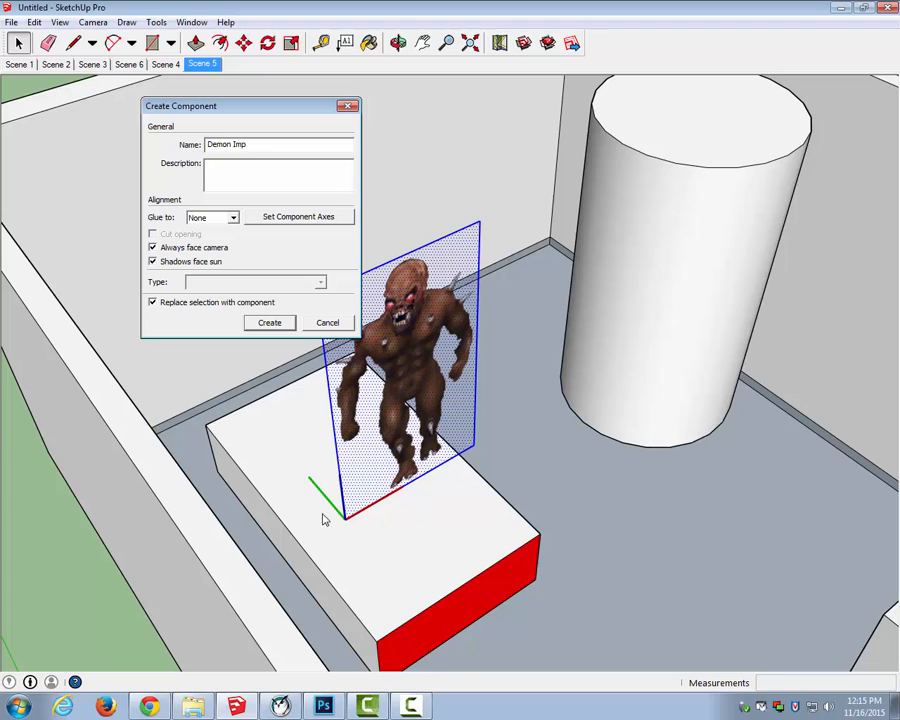
mouse_move(333, 521)
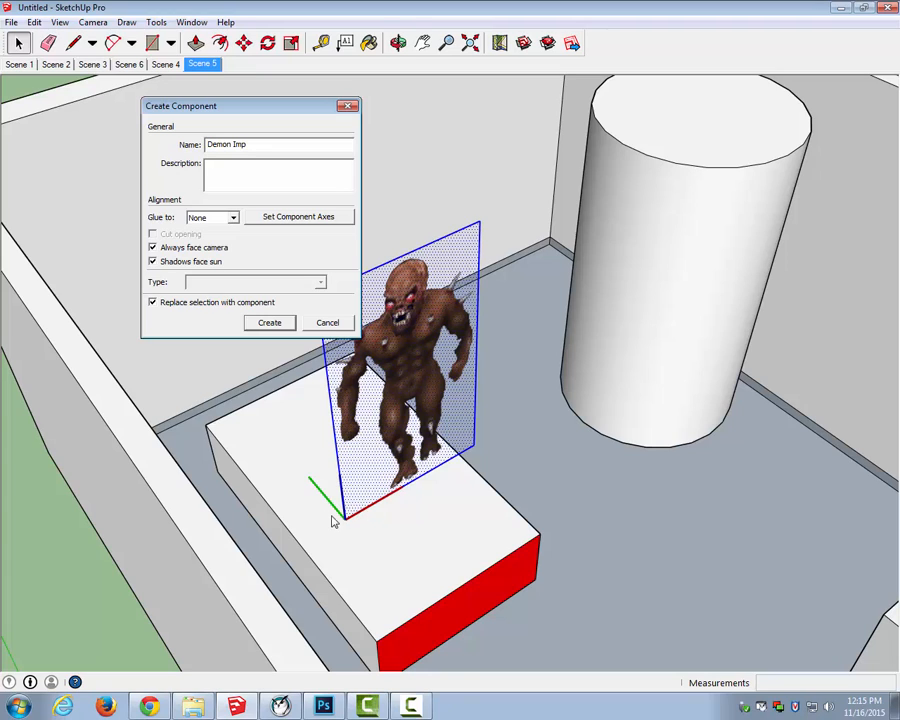
mouse_move(296, 221)
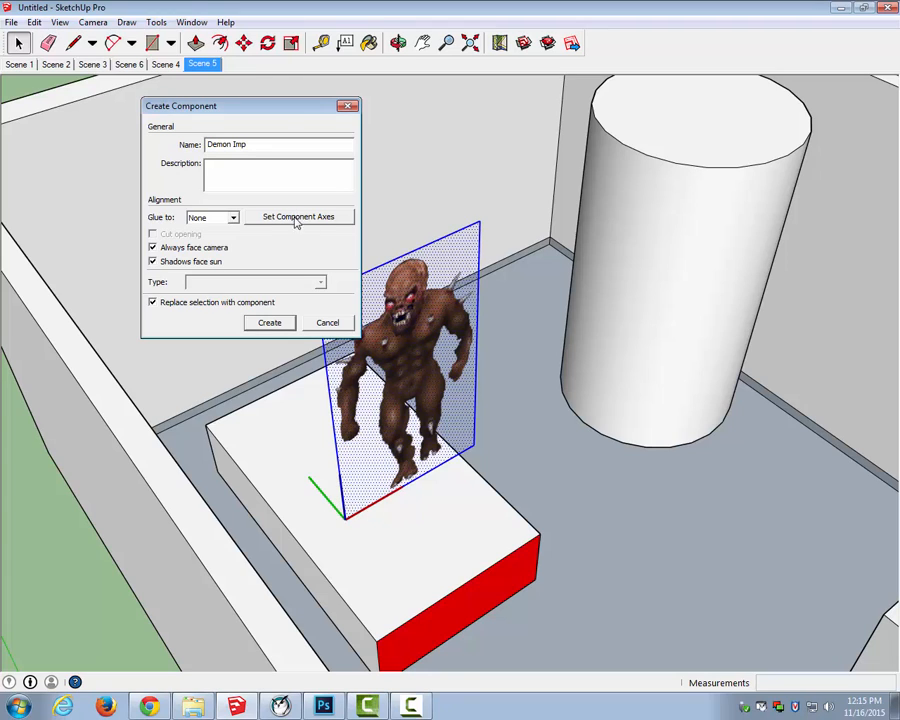
- Set the Demon Imp component's origin at the panel's bottom-edge midpoint and create the component
click(298, 217)
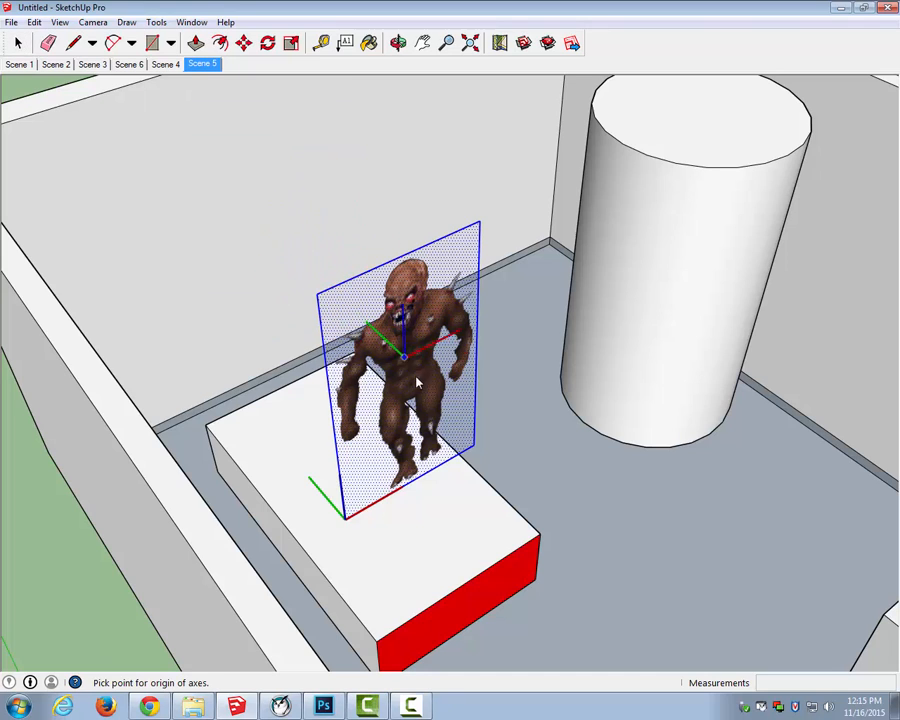
mouse_move(420, 470)
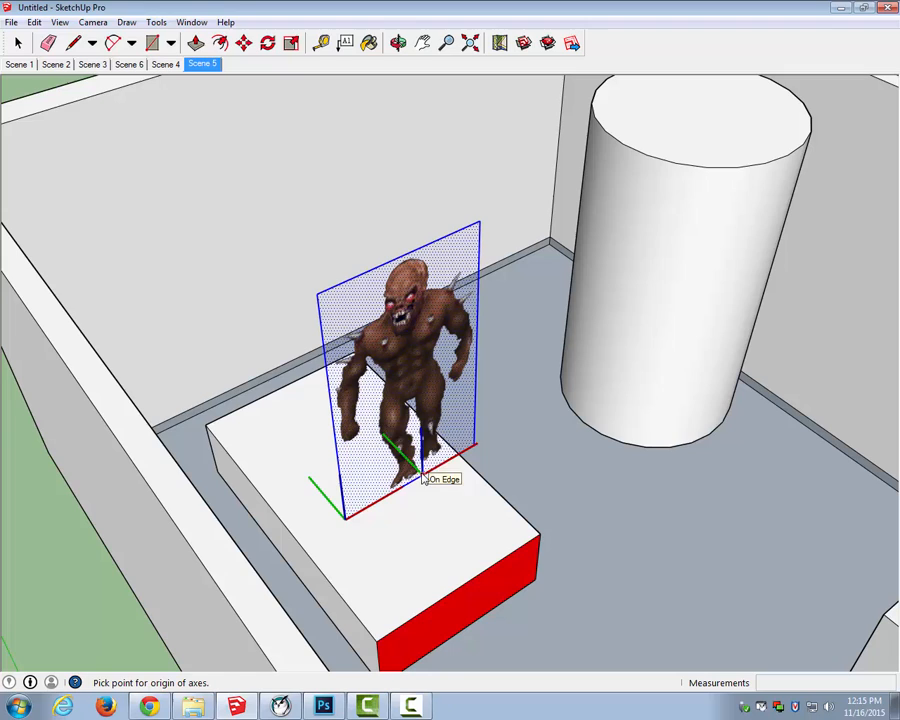
click(420, 465)
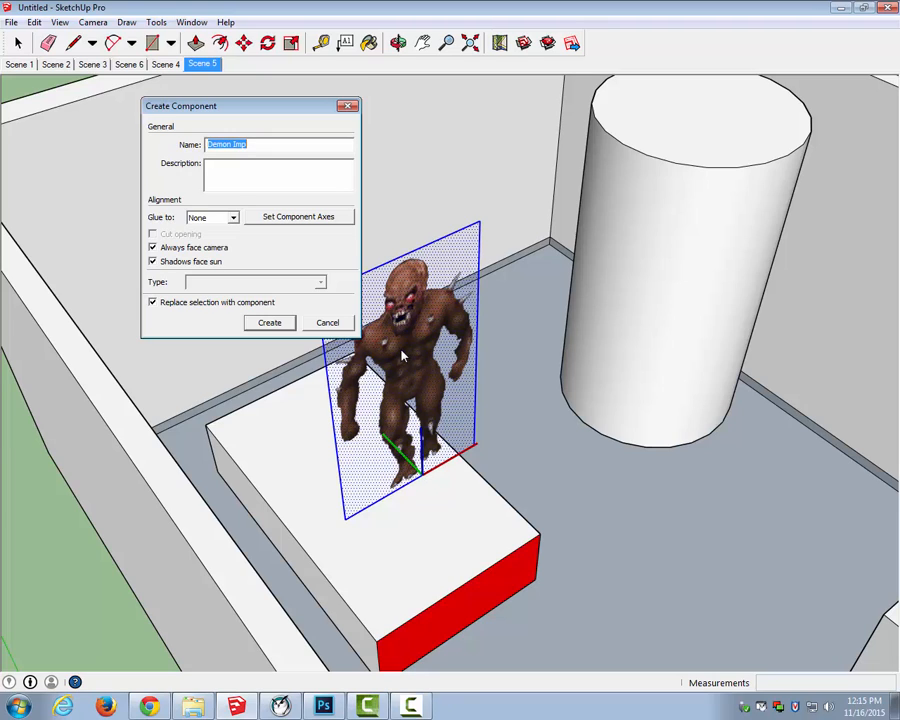
mouse_move(262, 338)
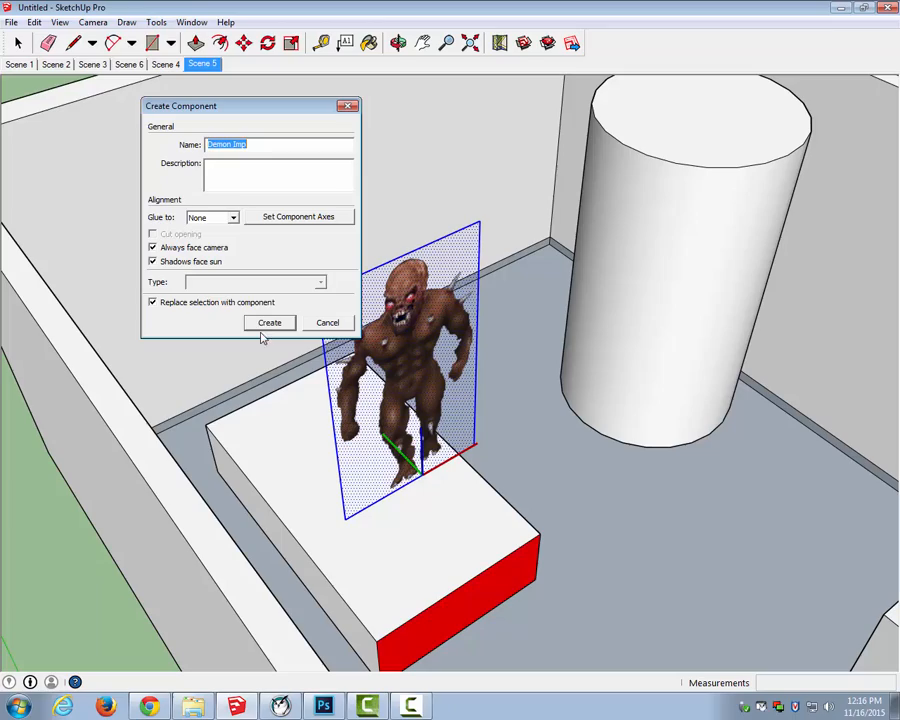
click(269, 322)
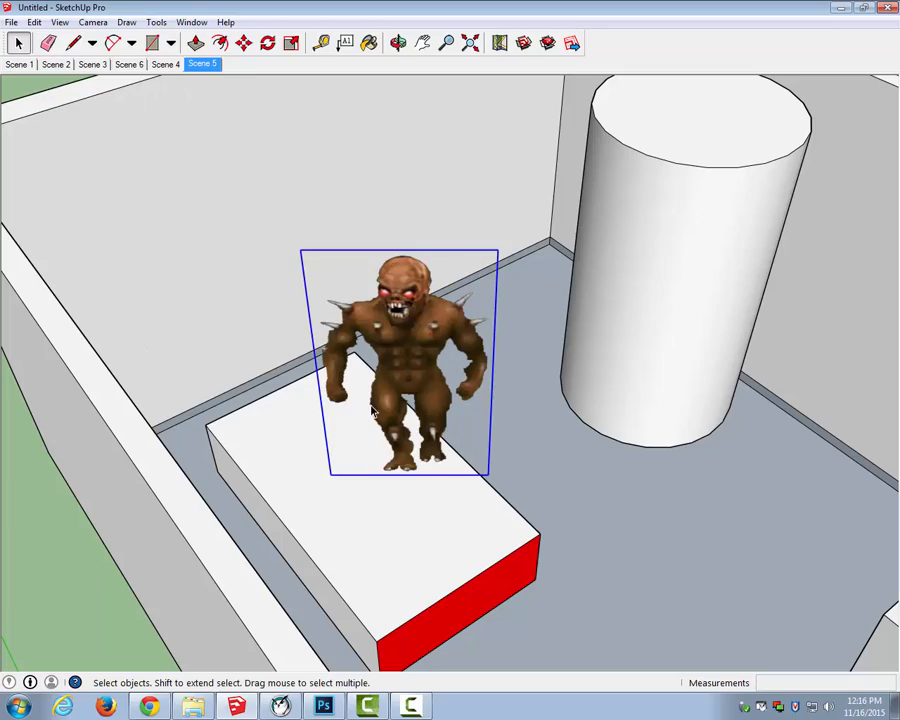
click(398, 42)
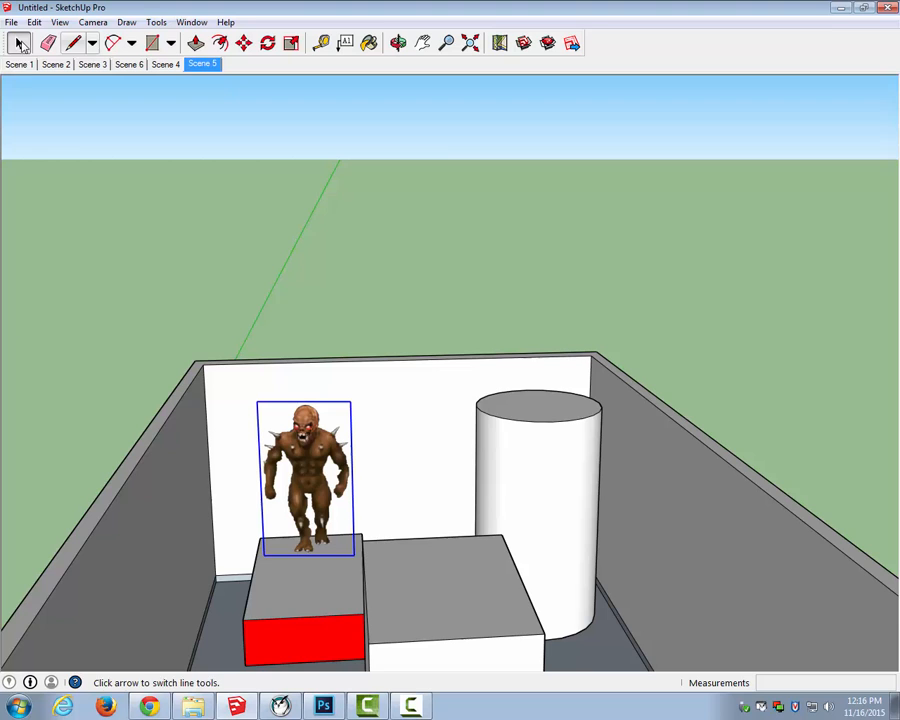
- Start the scene animation from Scene 1 using View > Animation > Play
click(19, 64)
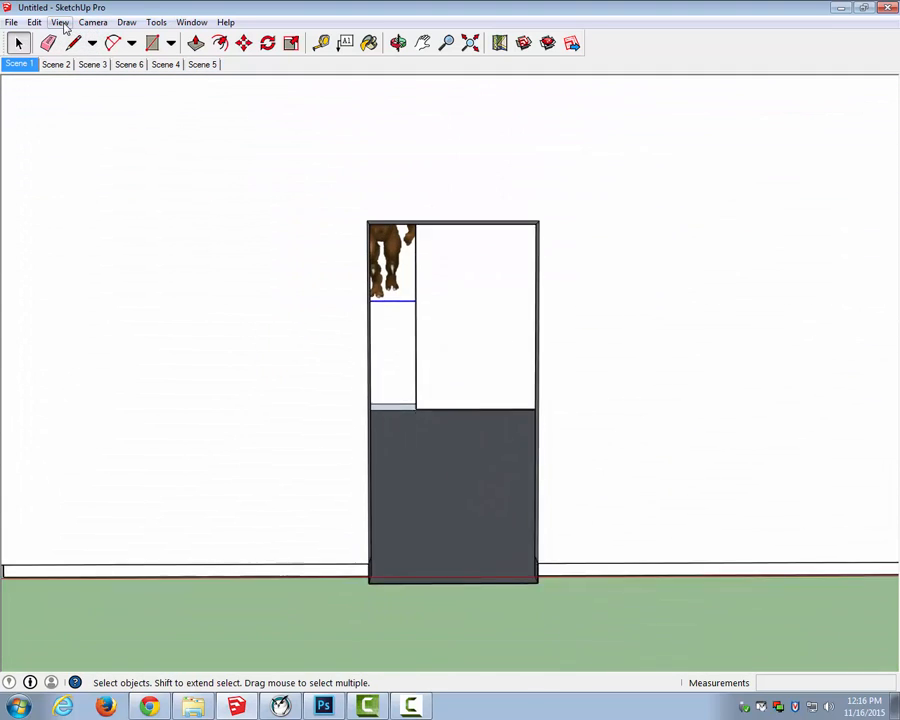
click(59, 22)
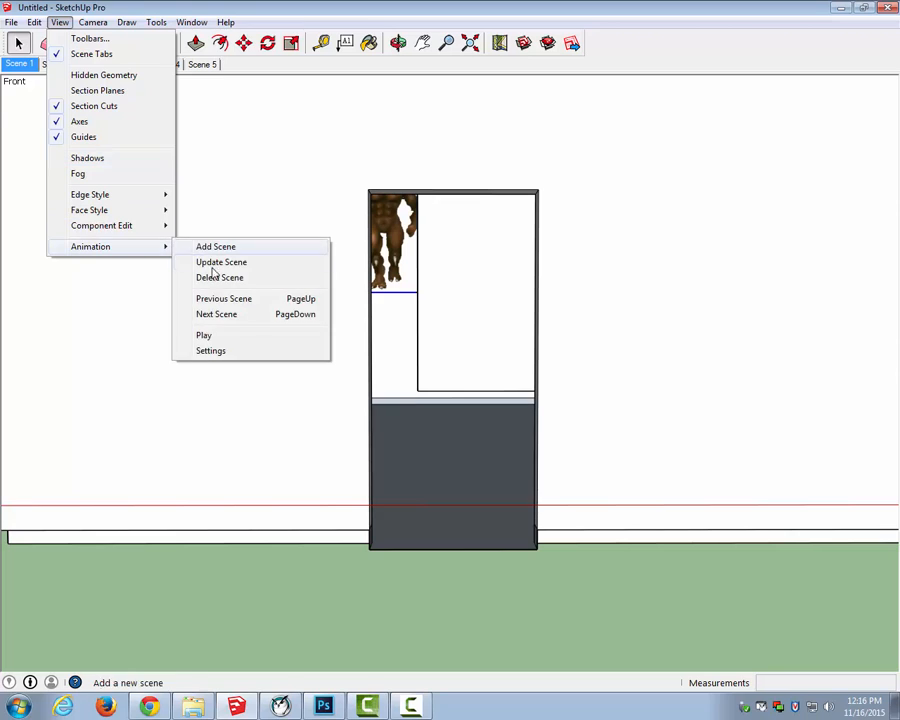
click(204, 335)
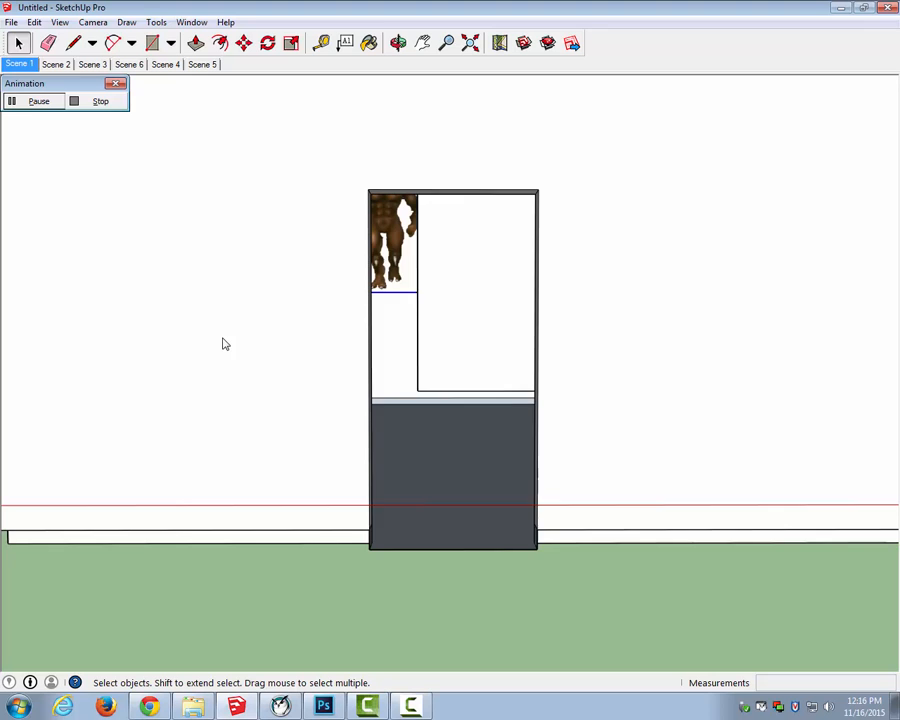
- Cycle through the other scene tabs back to Scene 1, then stop the animation
click(56, 64)
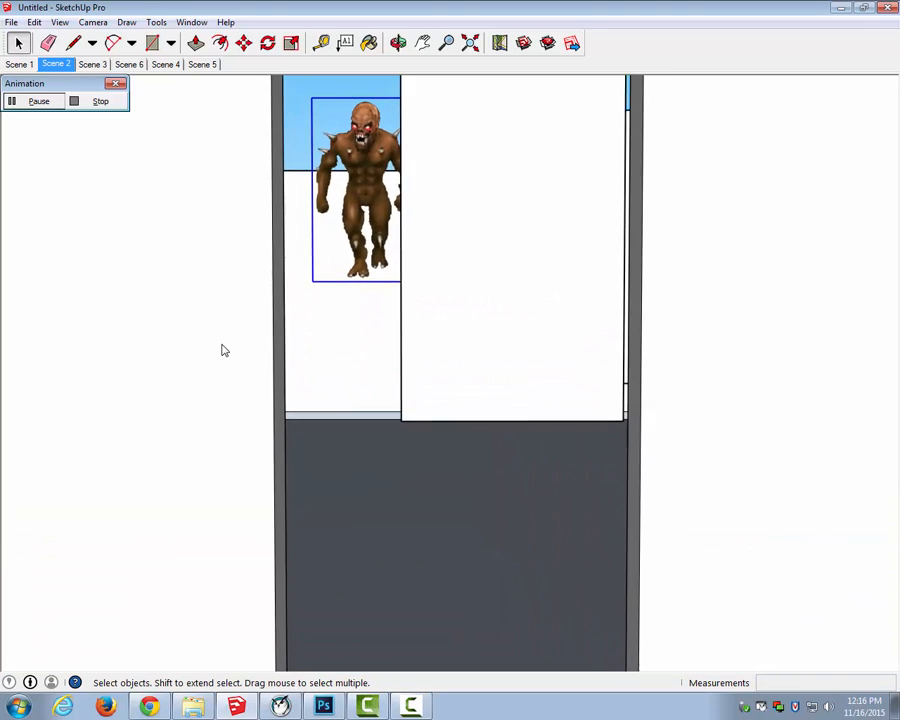
click(92, 64)
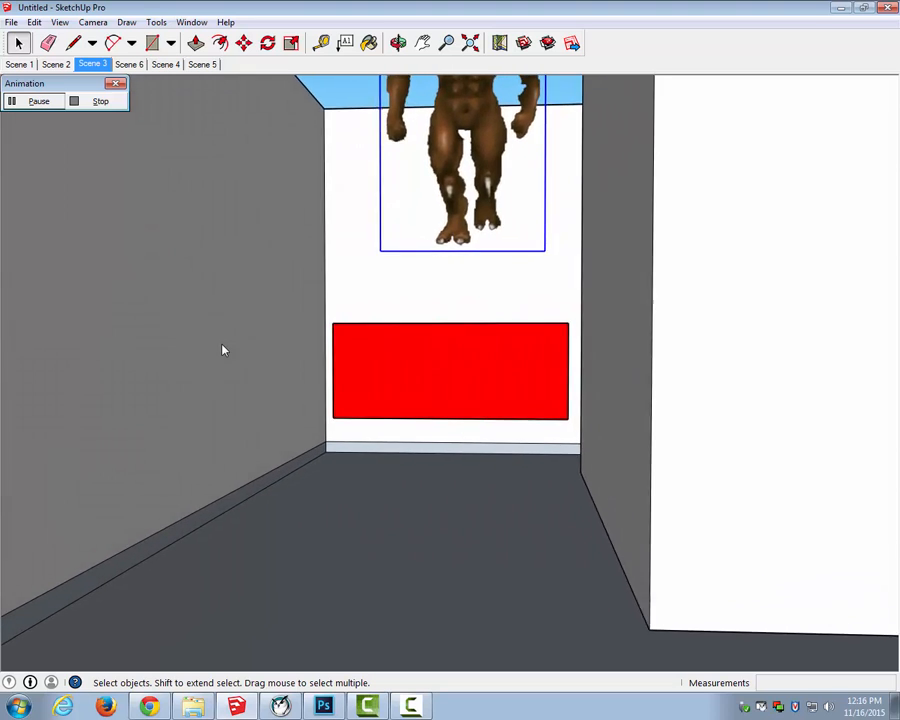
click(129, 64)
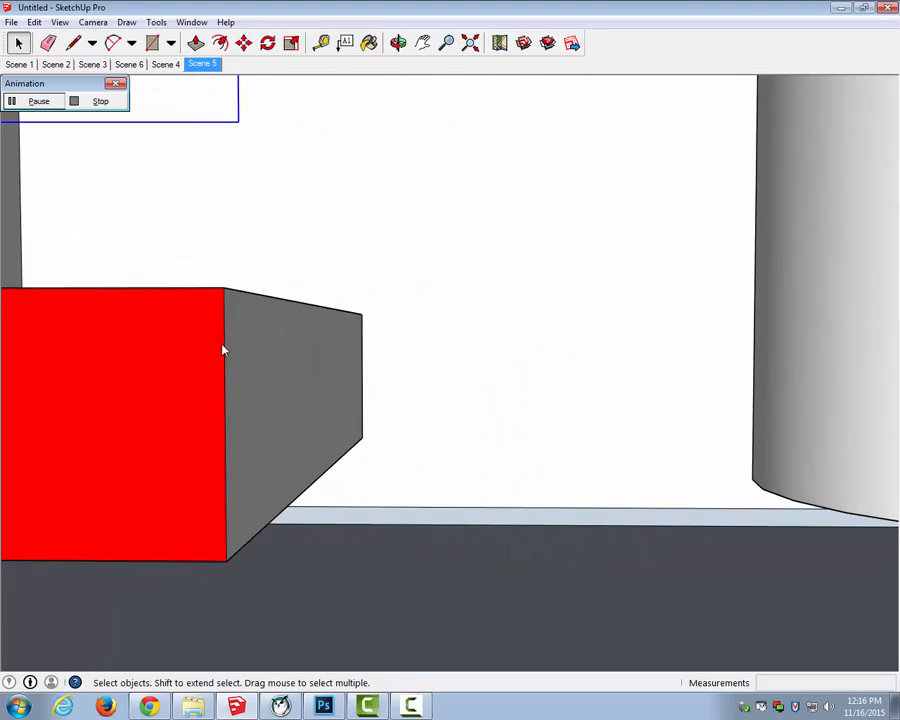
click(18, 64)
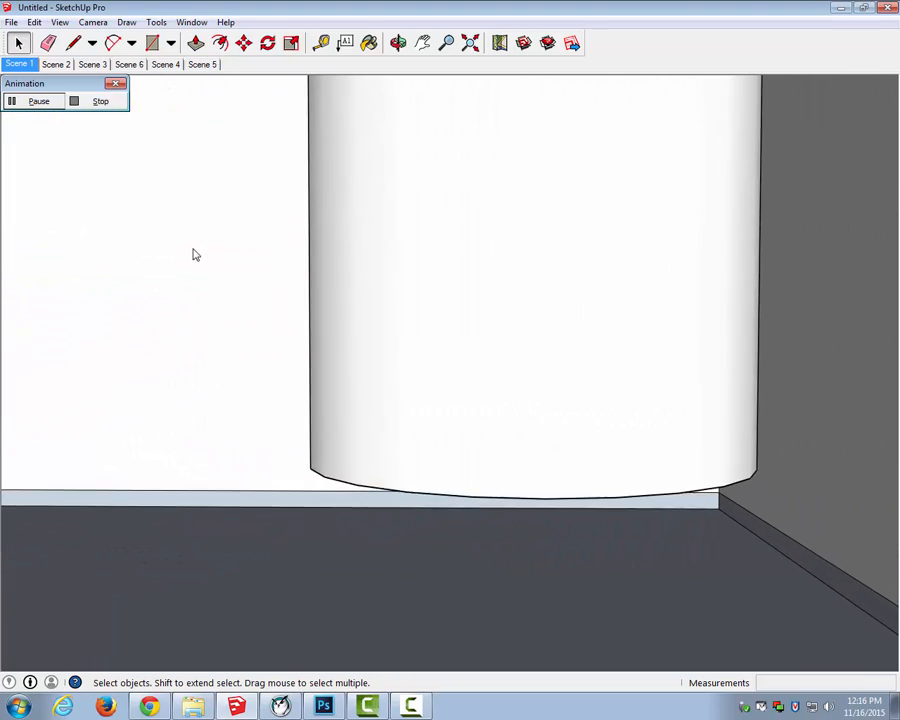
click(100, 101)
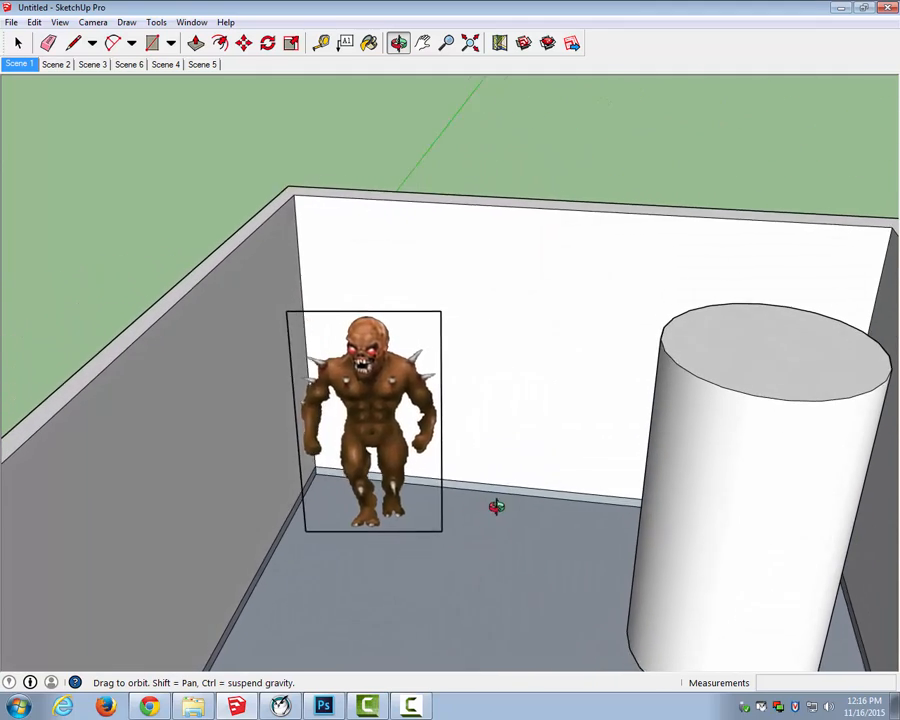
- Return to the Select tool with the imp still facing the viewer
click(17, 42)
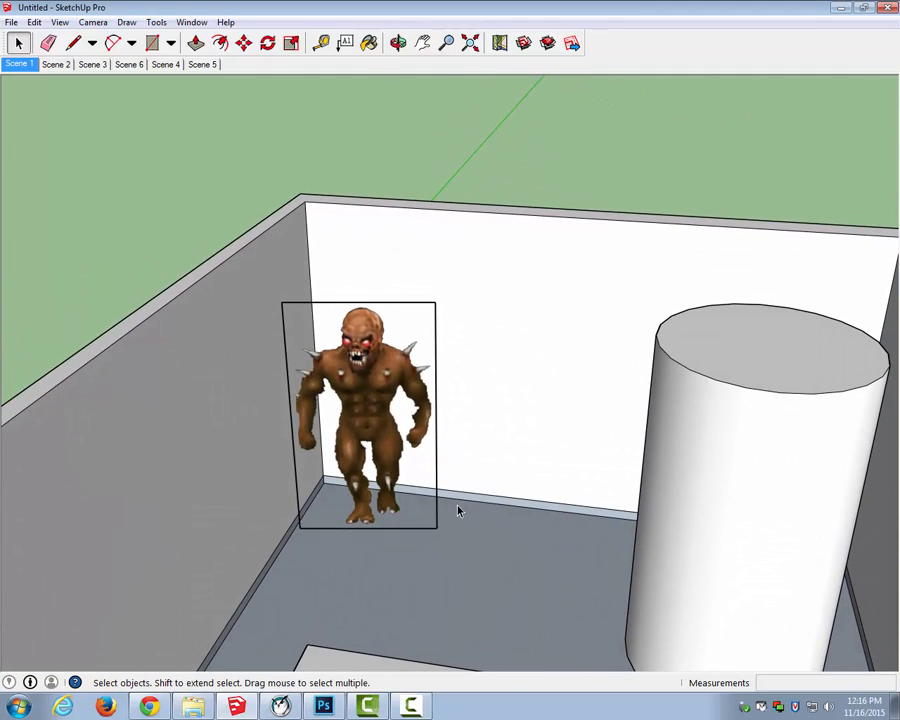